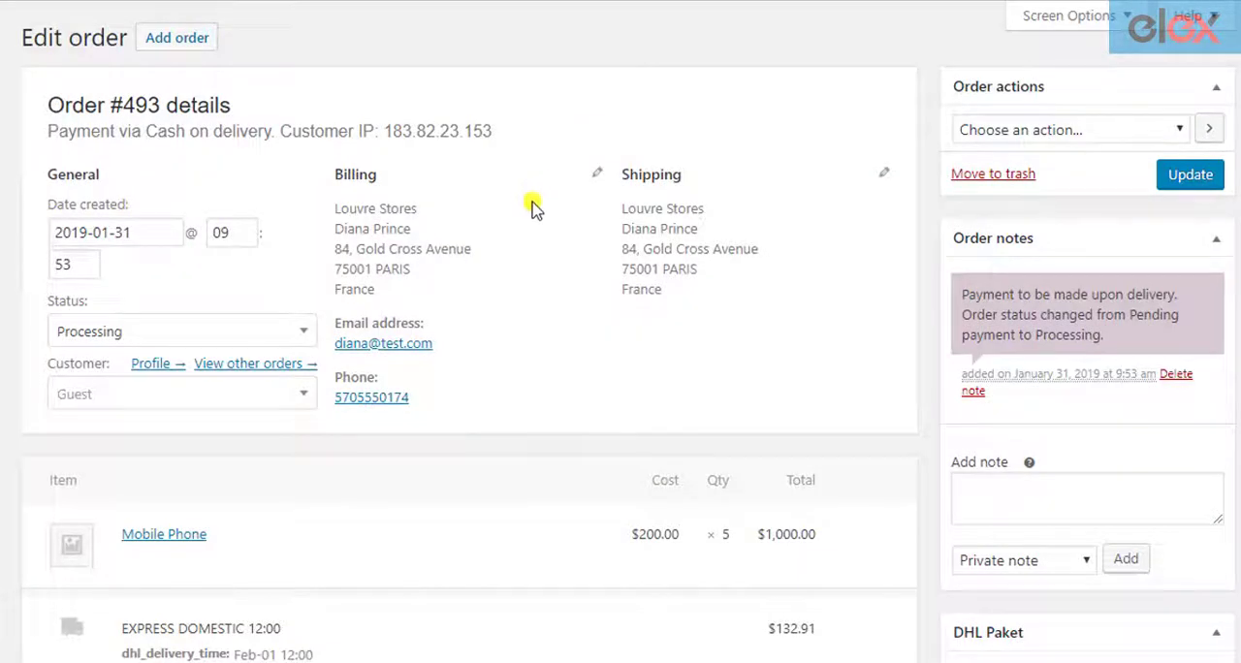
Generate the DHL Express packages for order #493 and create its shipment.
{"action": "scroll", "scroll_direction": "down", "scroll_amount": 3}
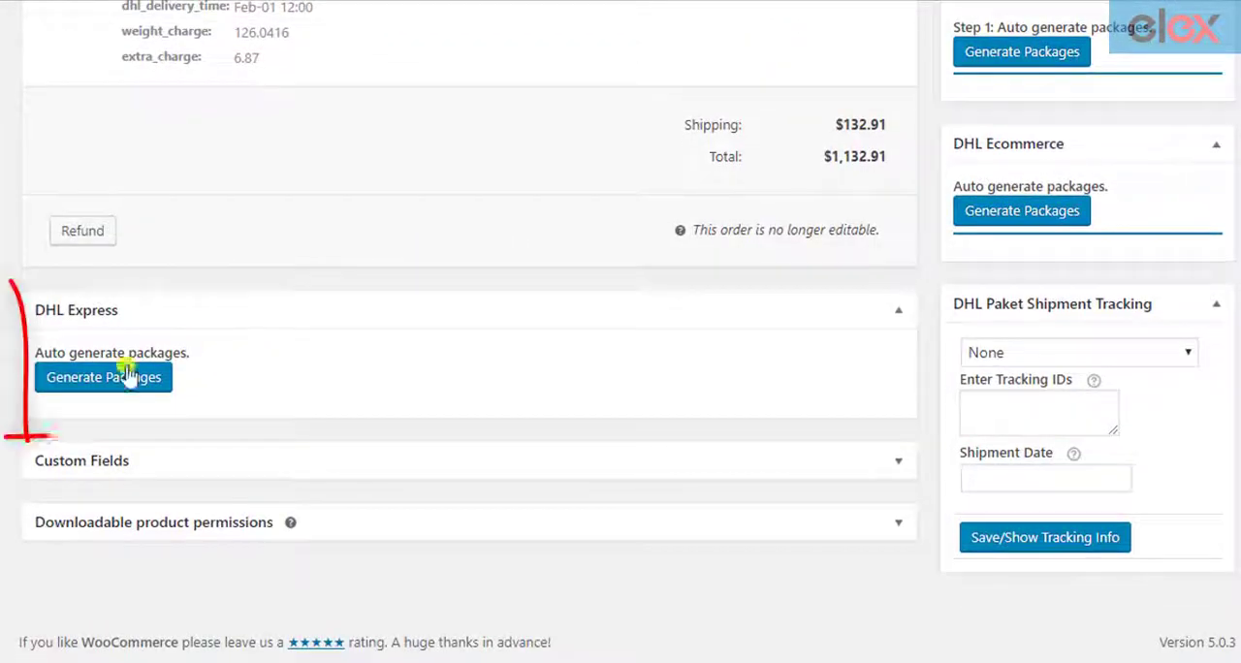
{"action": "left_click", "coordinate": [103, 376]}
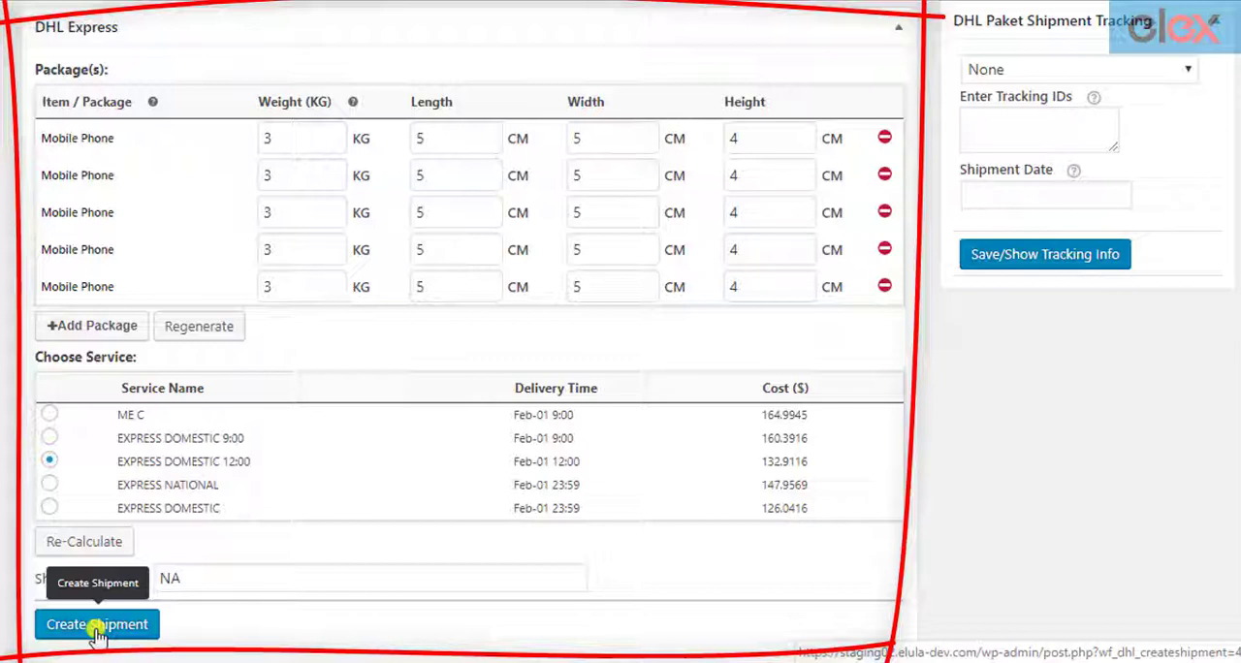
{"action": "left_click", "coordinate": [97, 624]}
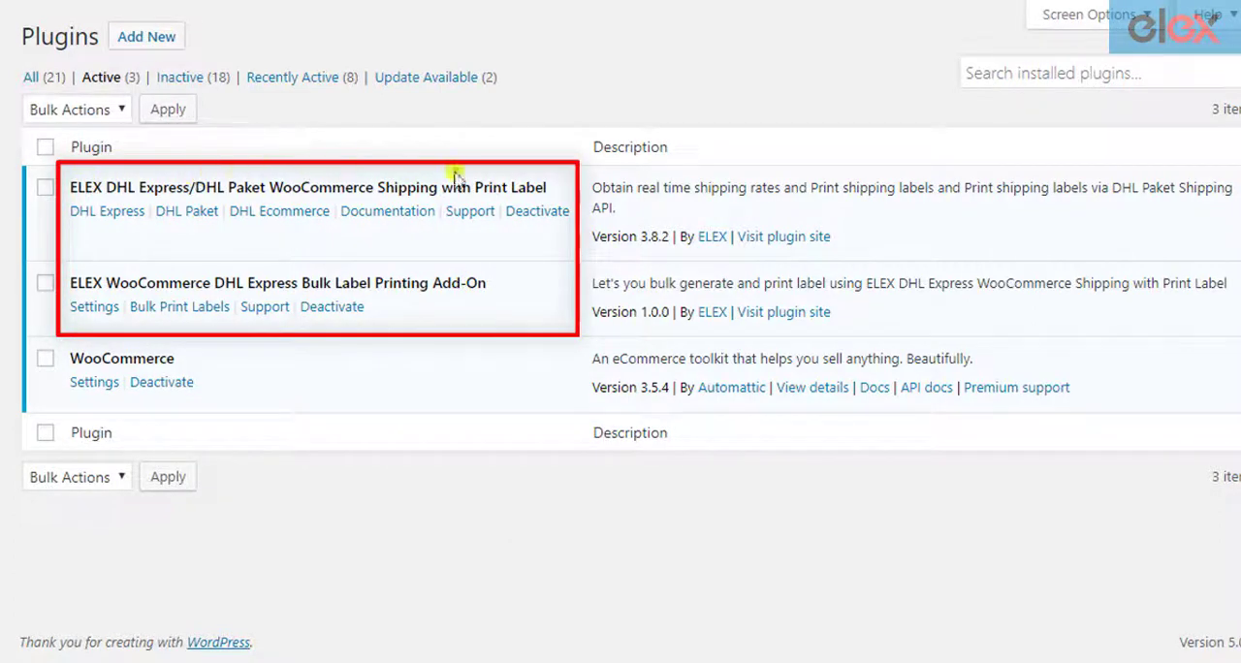
{"action": "mouse_move", "coordinate": [494, 287]}
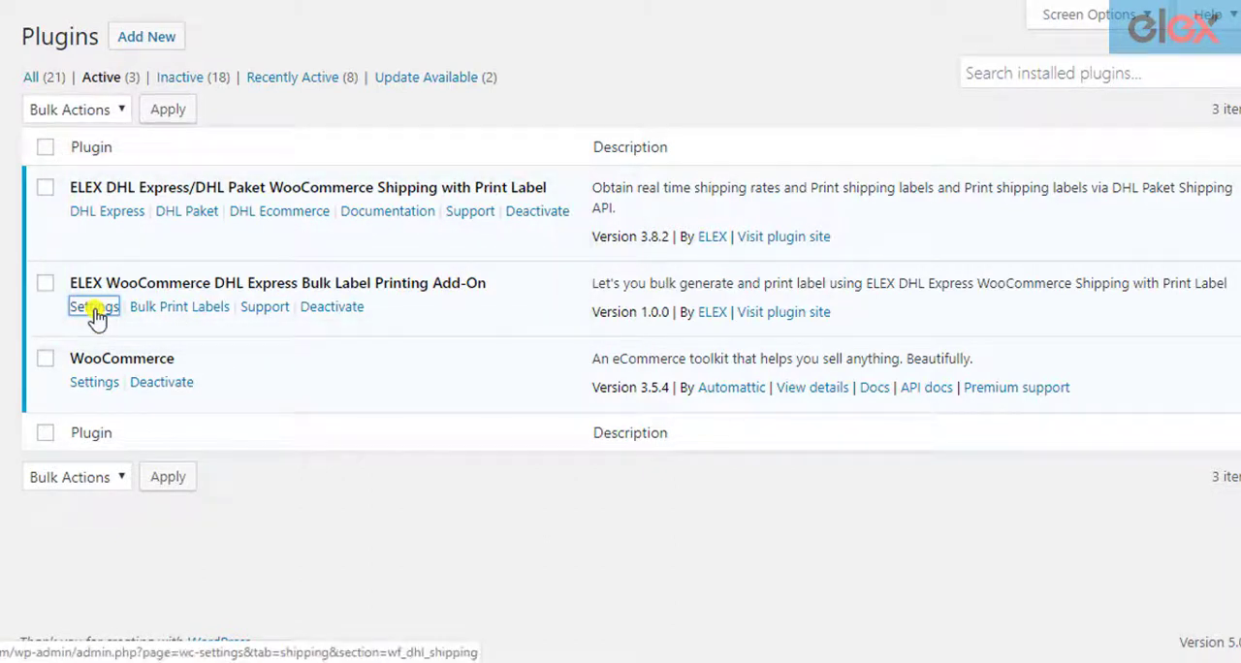
Go to the ELEX DHL Express Bulk Label Printing Add-On's settings from the Plugins page.
{"action": "left_click", "coordinate": [93, 306]}
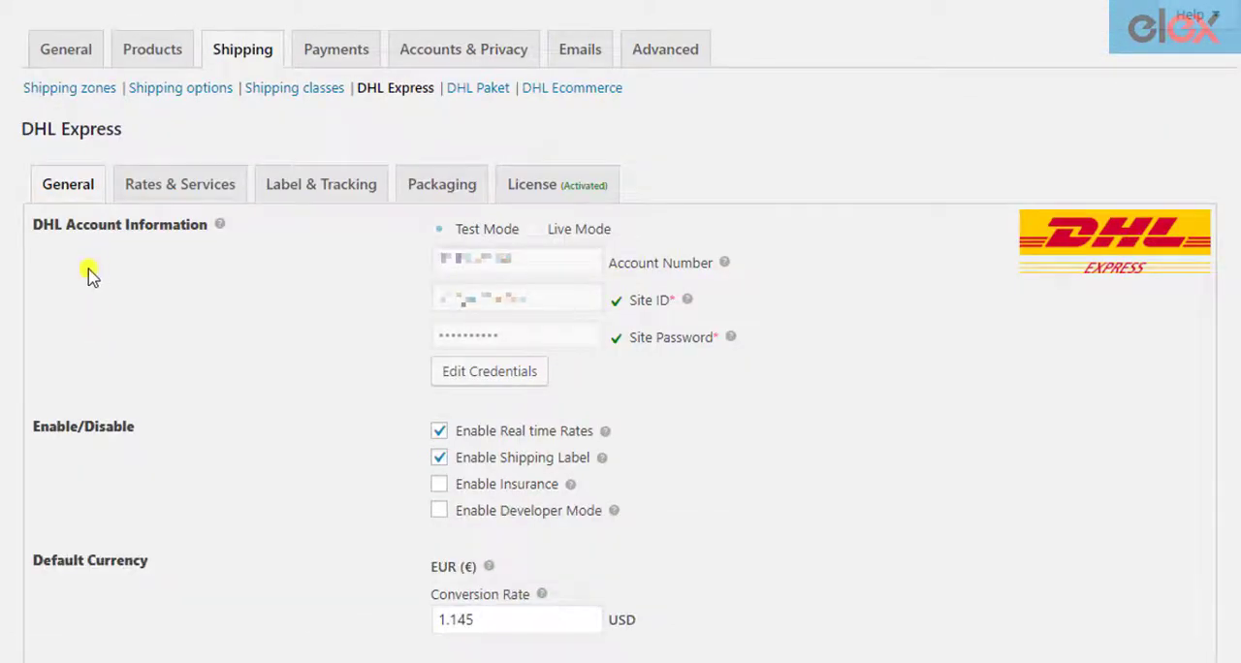
{"action": "mouse_move", "coordinate": [128, 300]}
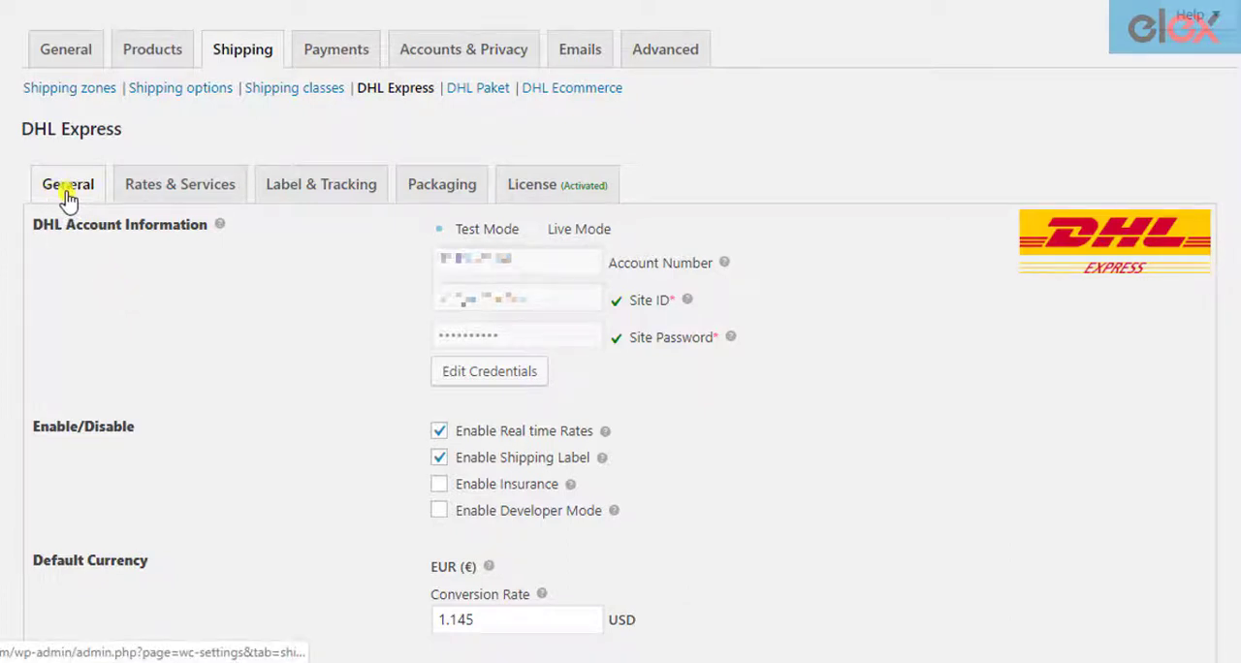
{"action": "mouse_move", "coordinate": [132, 144]}
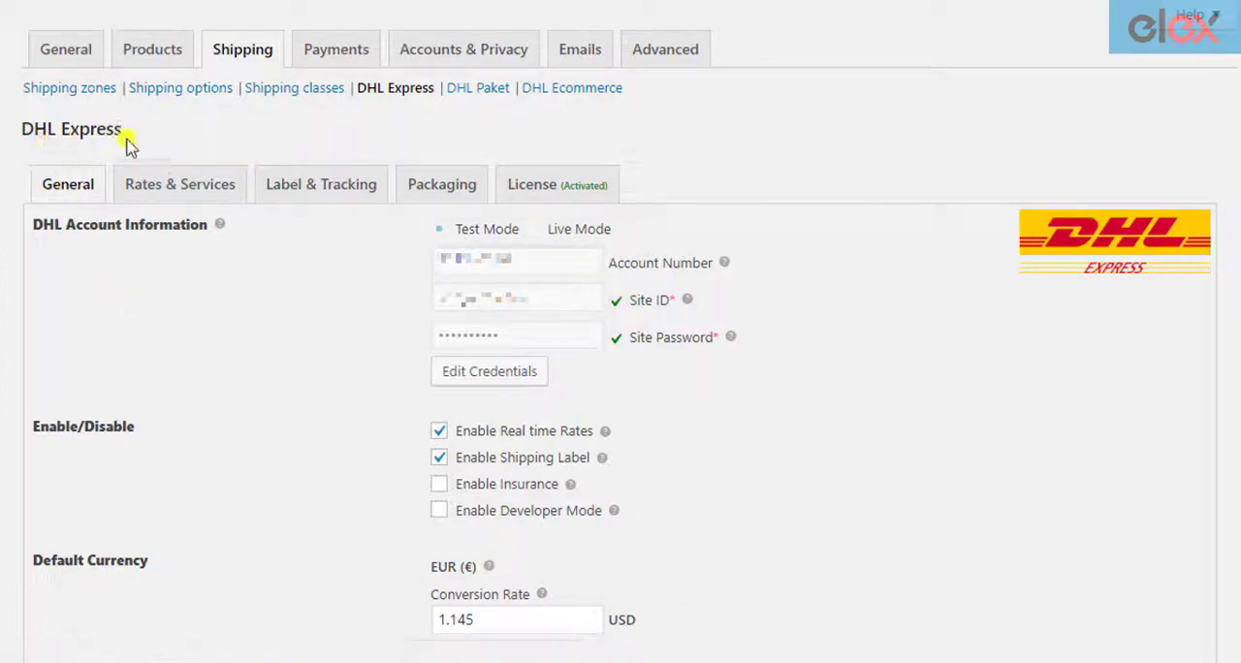
Enter the iLovePDF Project Key and Secret Key in the add-on settings and save changes.
{"action": "scroll", "scroll_direction": "down", "scroll_amount": 3}
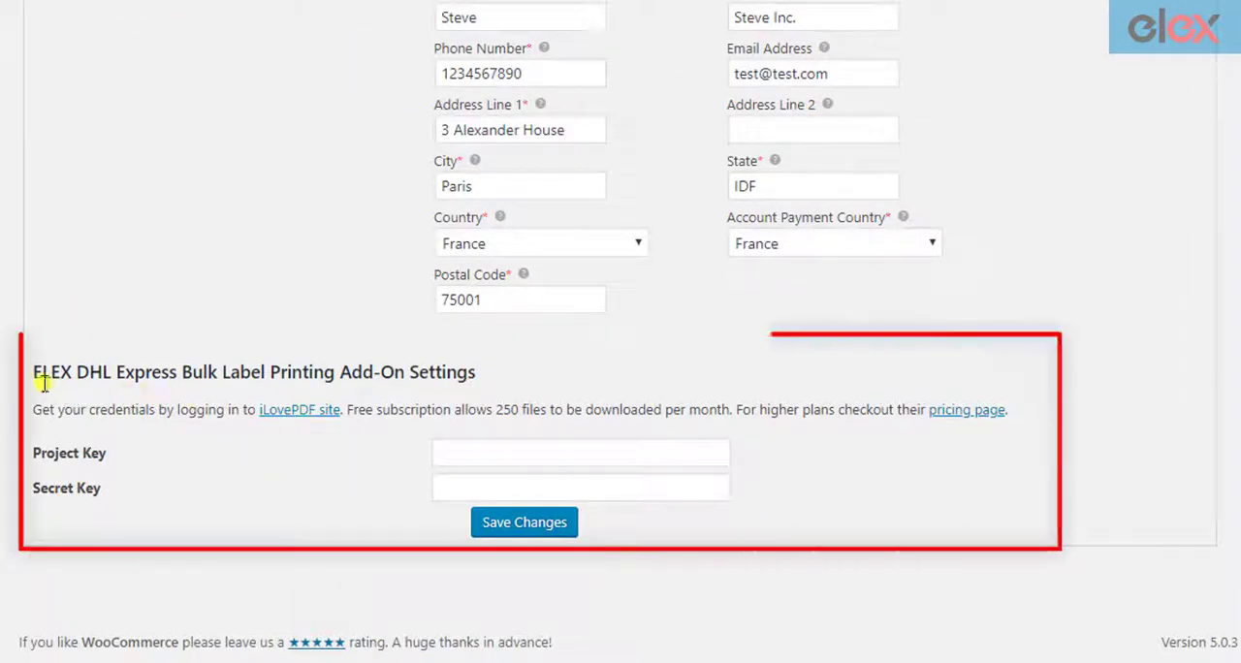
{"action": "mouse_move", "coordinate": [485, 388]}
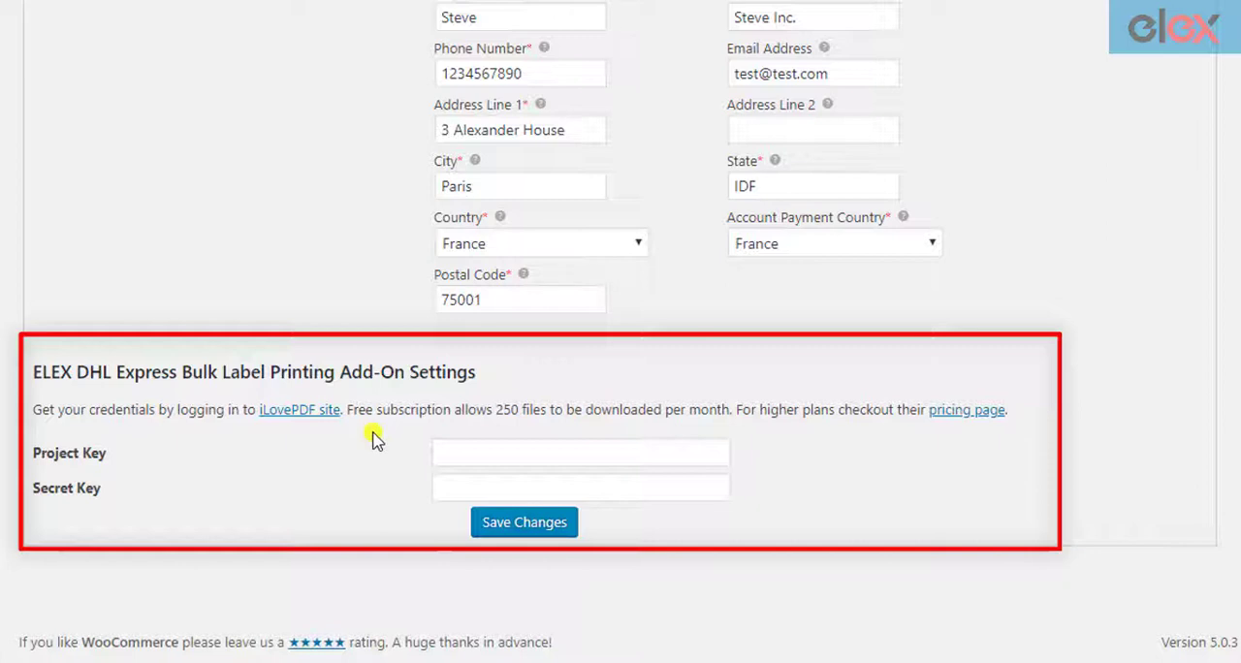
{"action": "mouse_move", "coordinate": [376, 492]}
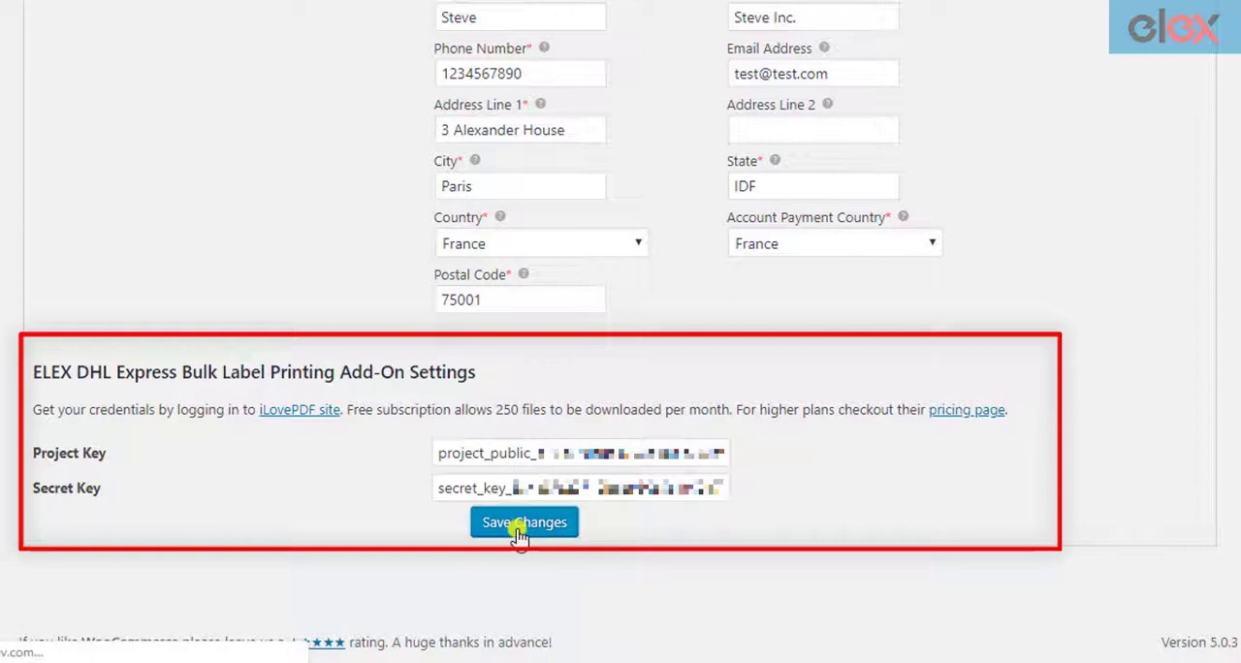
{"action": "left_click", "coordinate": [523, 521]}
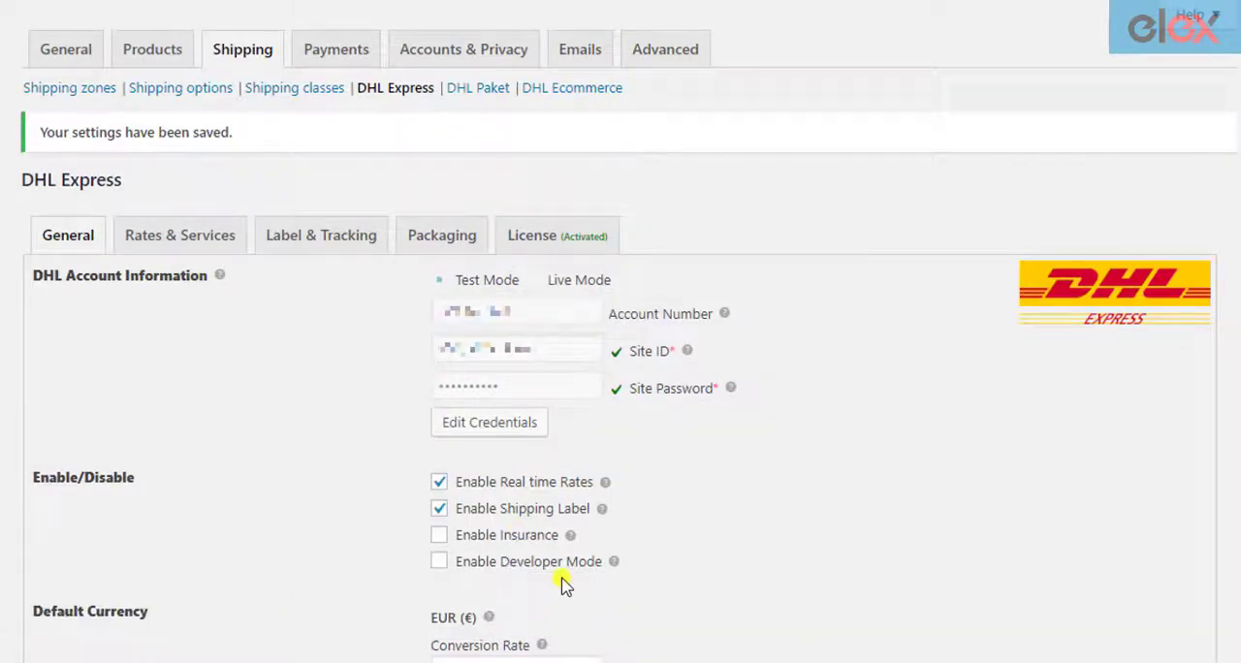
{"action": "mouse_move", "coordinate": [275, 170]}
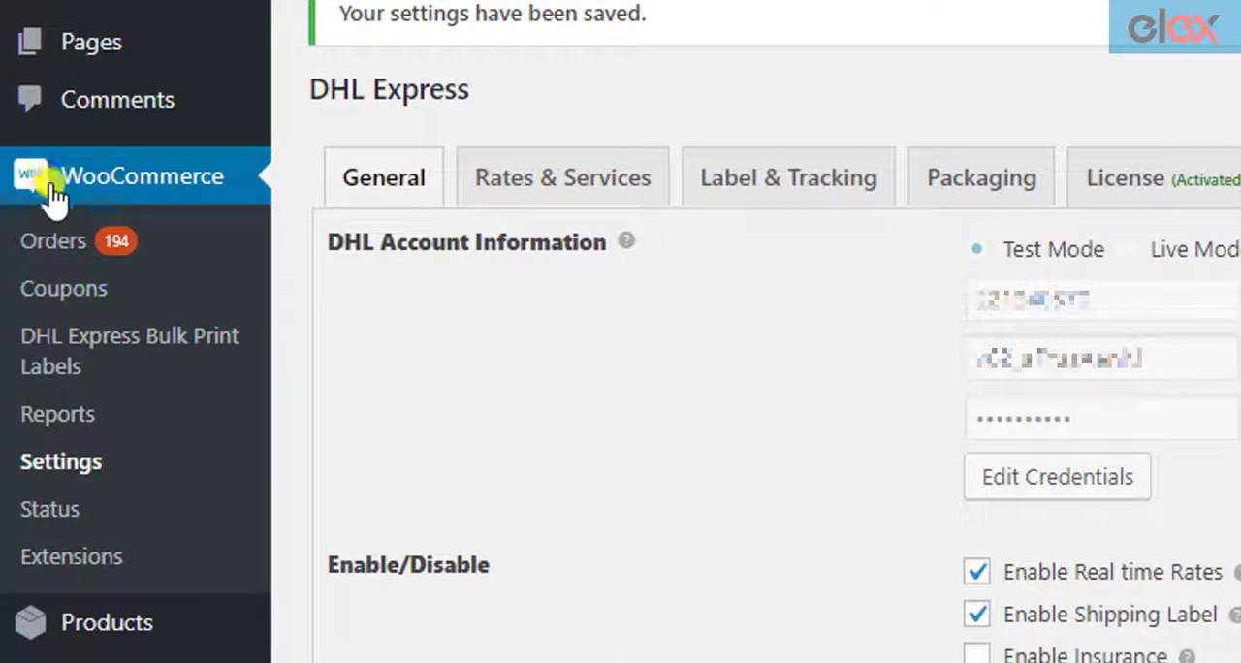
{"action": "mouse_move", "coordinate": [58, 351]}
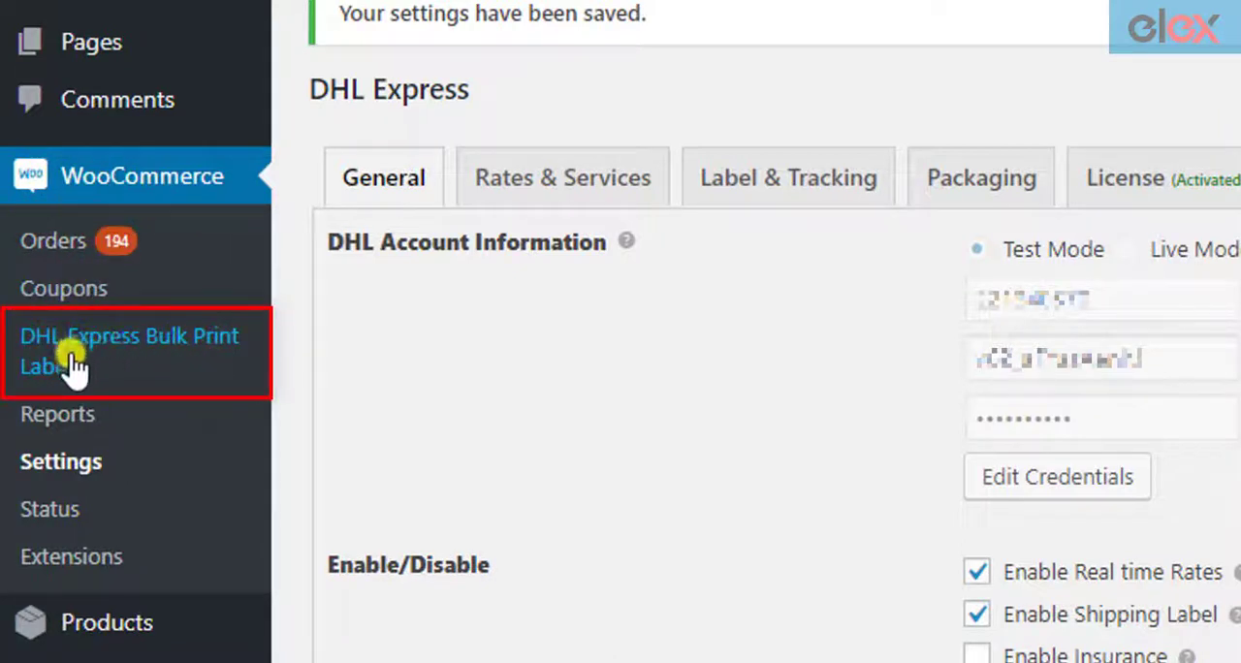
{"action": "mouse_move", "coordinate": [107, 345]}
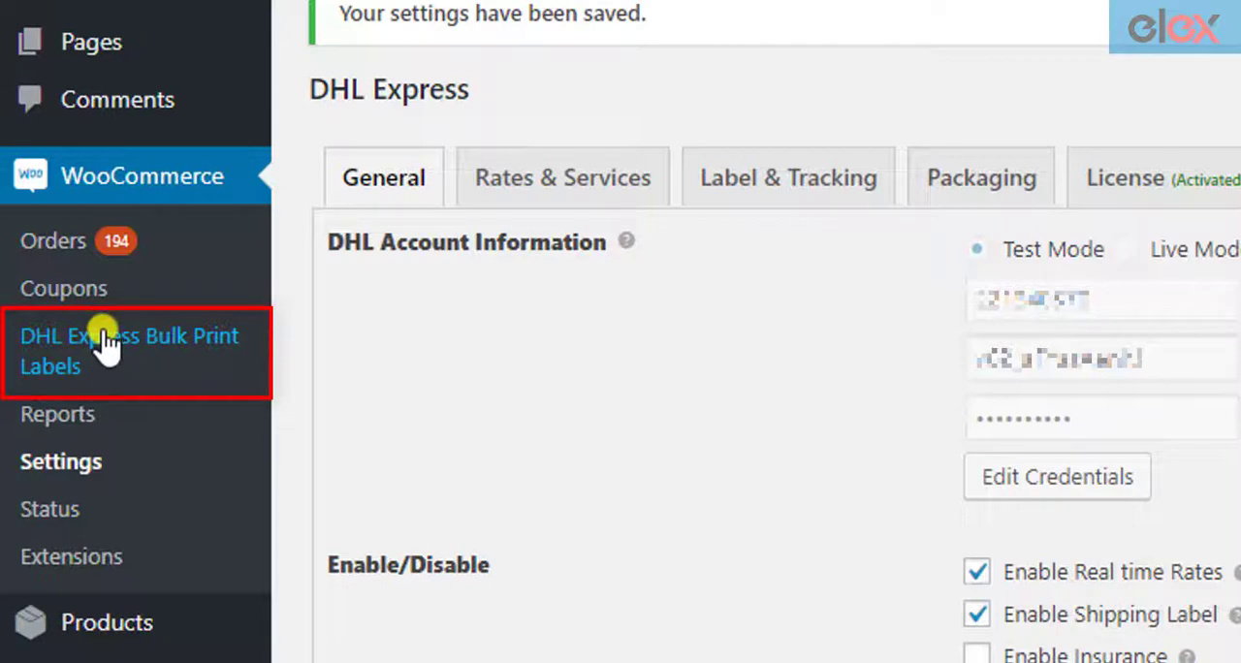
On DHL Express Bulk Print Labels, try By Order IDs then switch to By Date Range.
{"action": "left_click", "coordinate": [128, 351]}
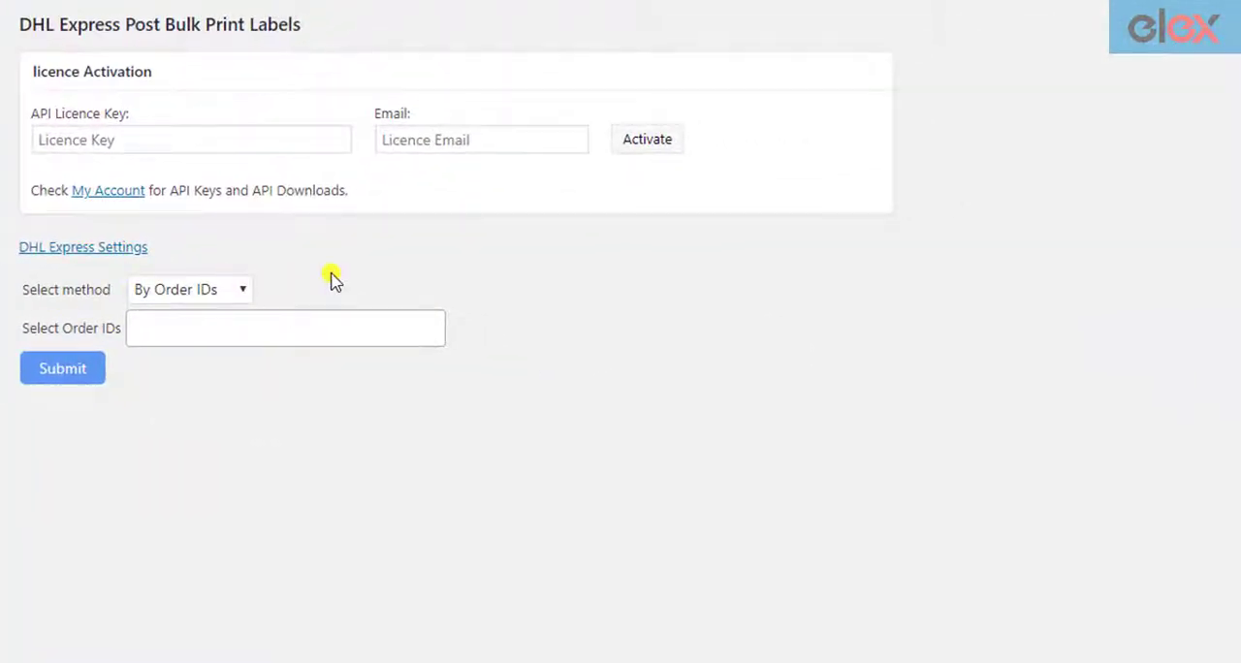
{"action": "mouse_move", "coordinate": [279, 290]}
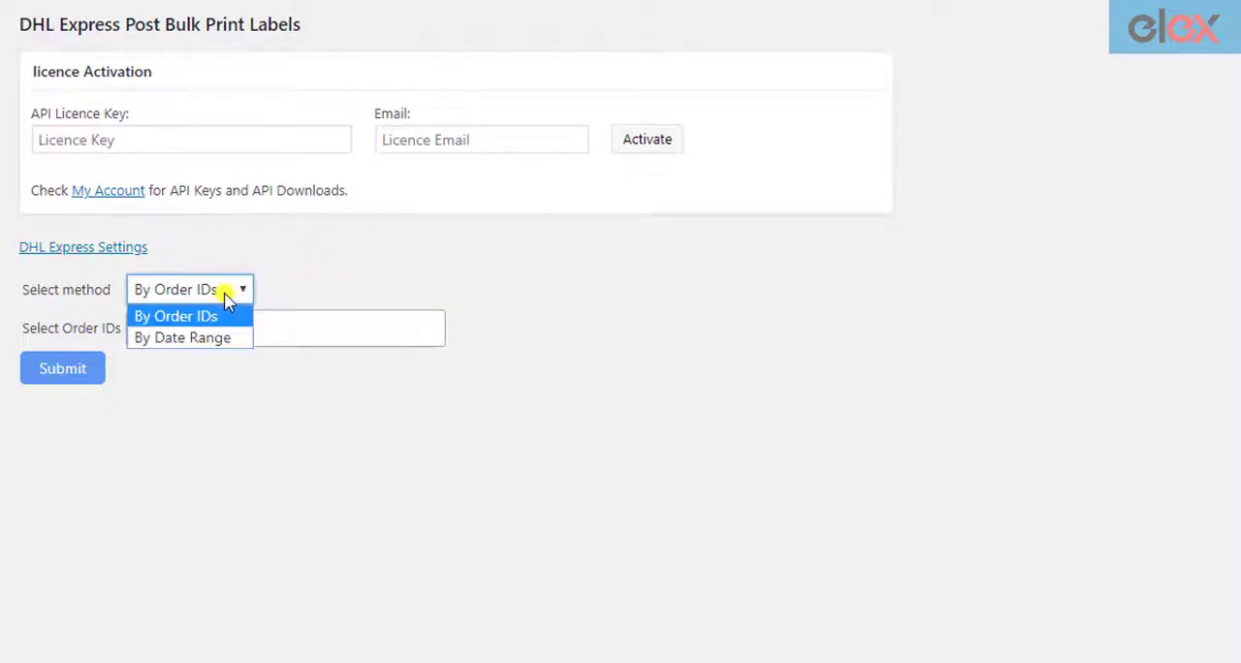
{"action": "left_click", "coordinate": [175, 314]}
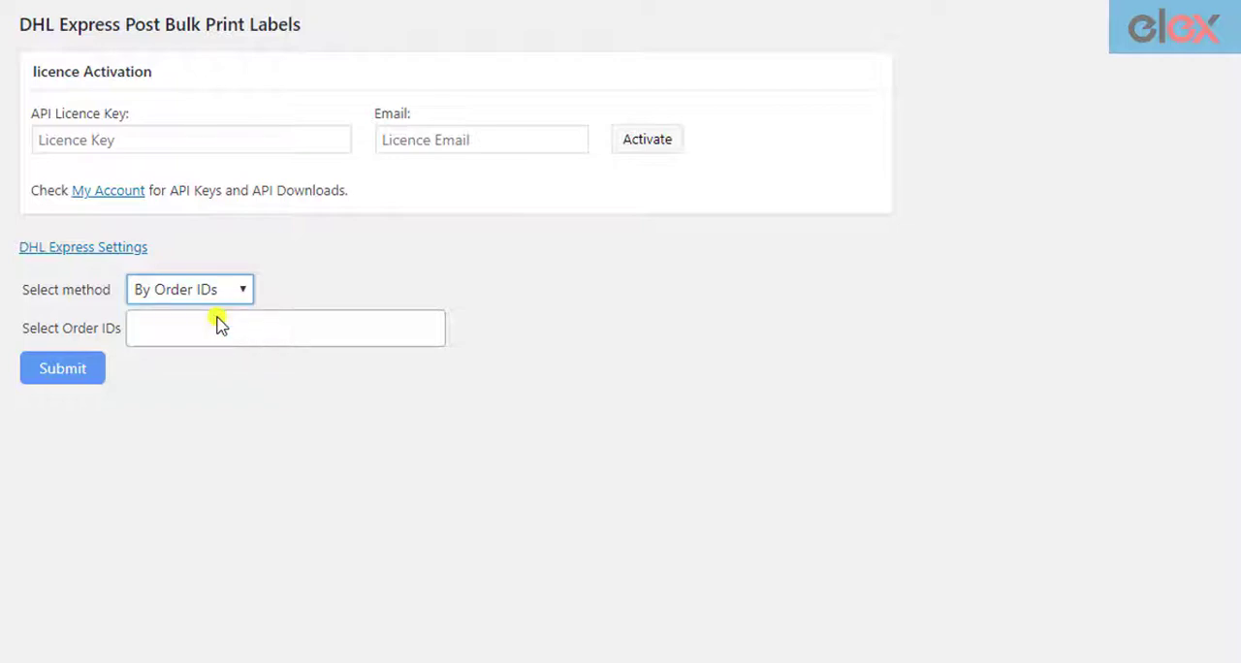
{"action": "left_click", "coordinate": [285, 328]}
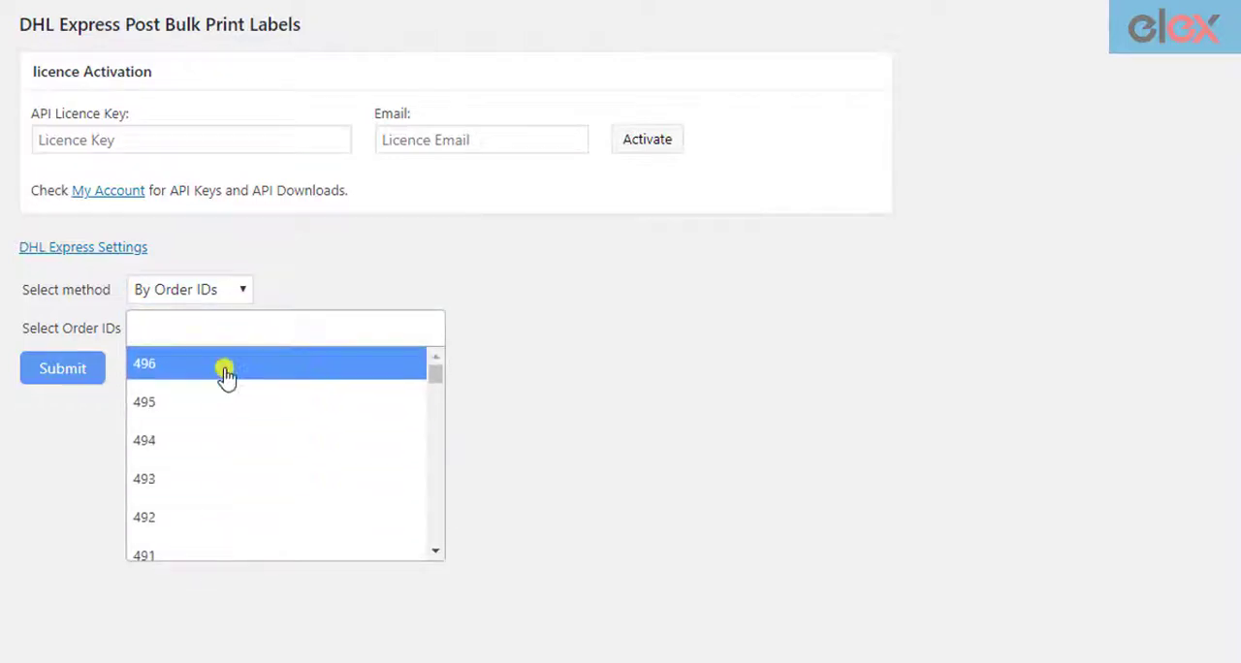
{"action": "left_click", "coordinate": [189, 288]}
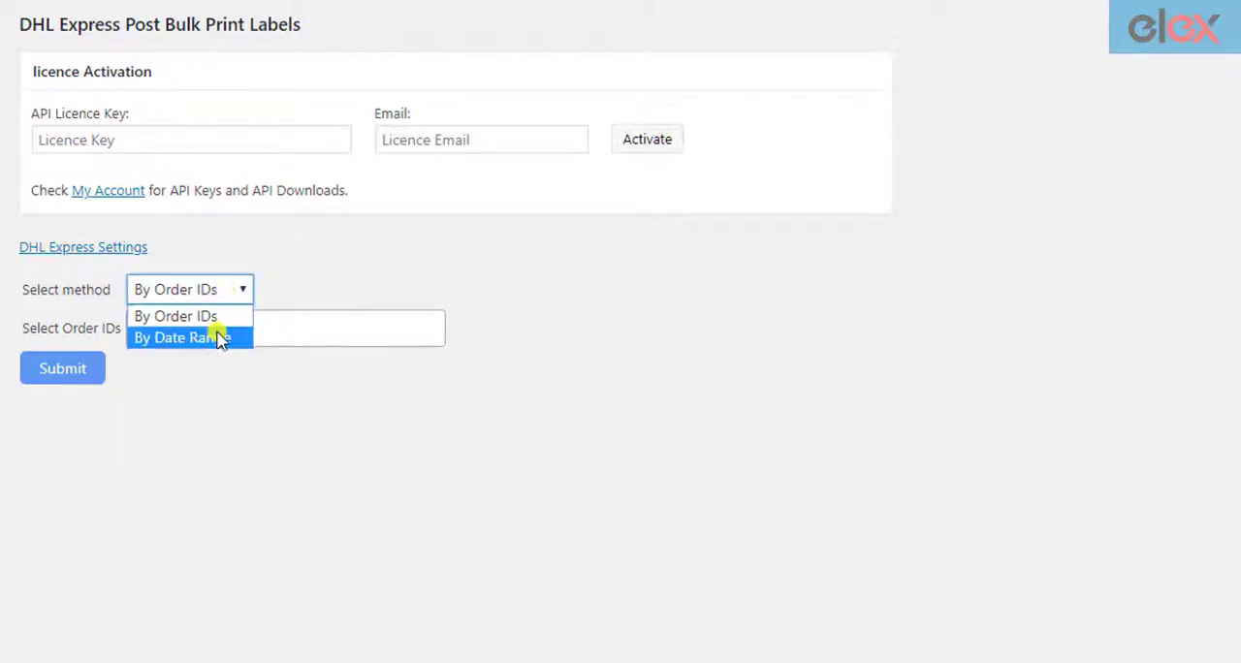
{"action": "left_click", "coordinate": [181, 337]}
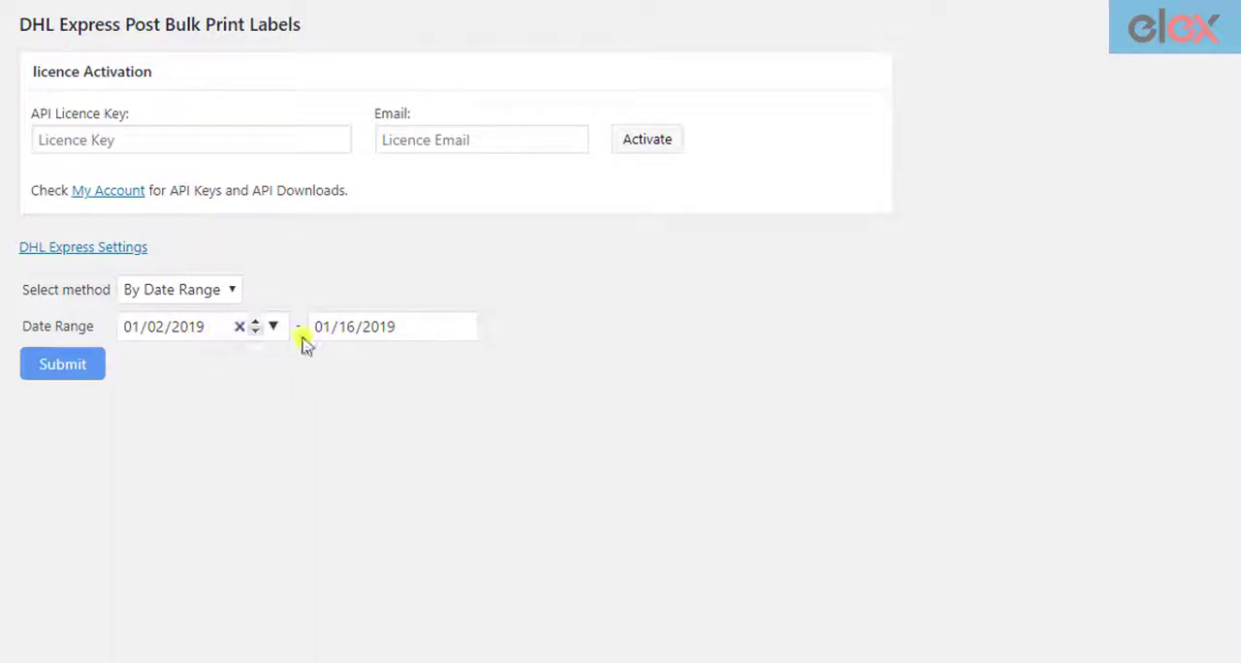
{"action": "mouse_move", "coordinate": [395, 351]}
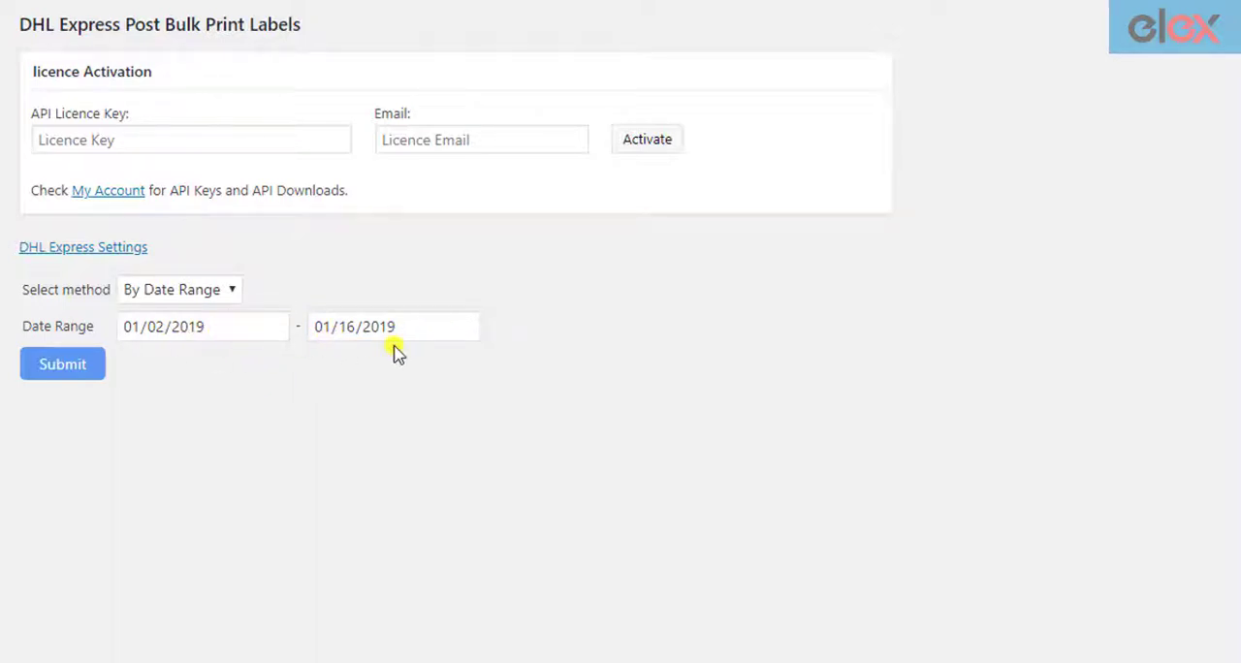
{"action": "mouse_move", "coordinate": [485, 291]}
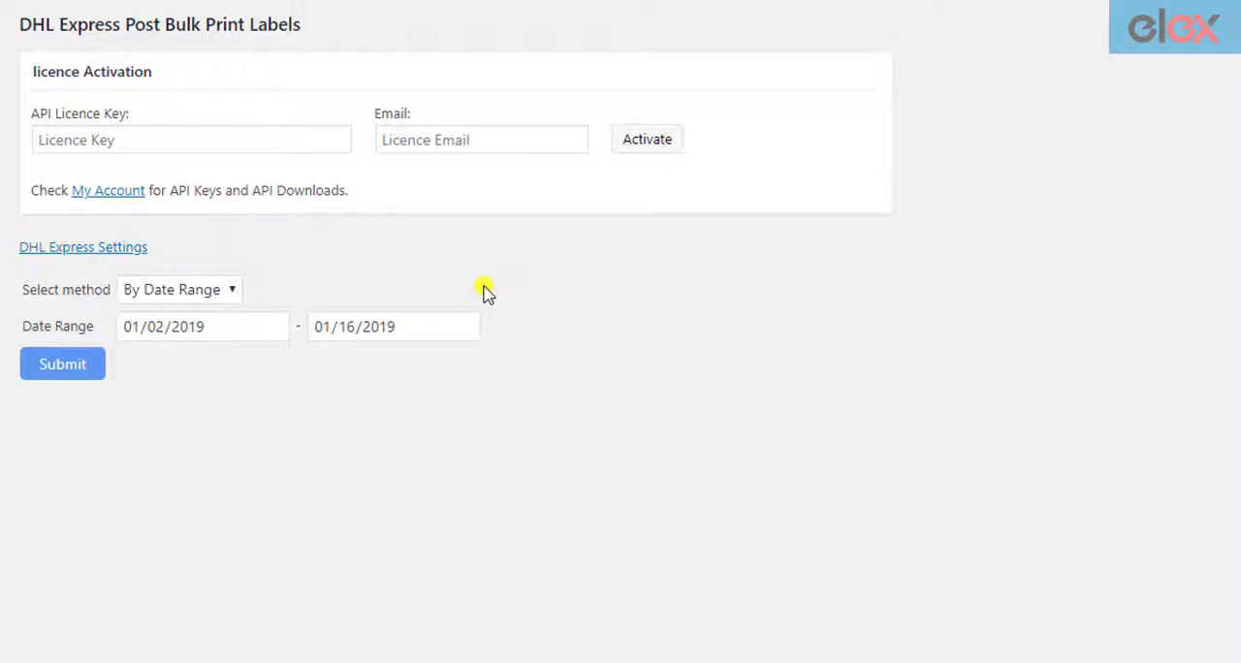
{"action": "mouse_move", "coordinate": [228, 291]}
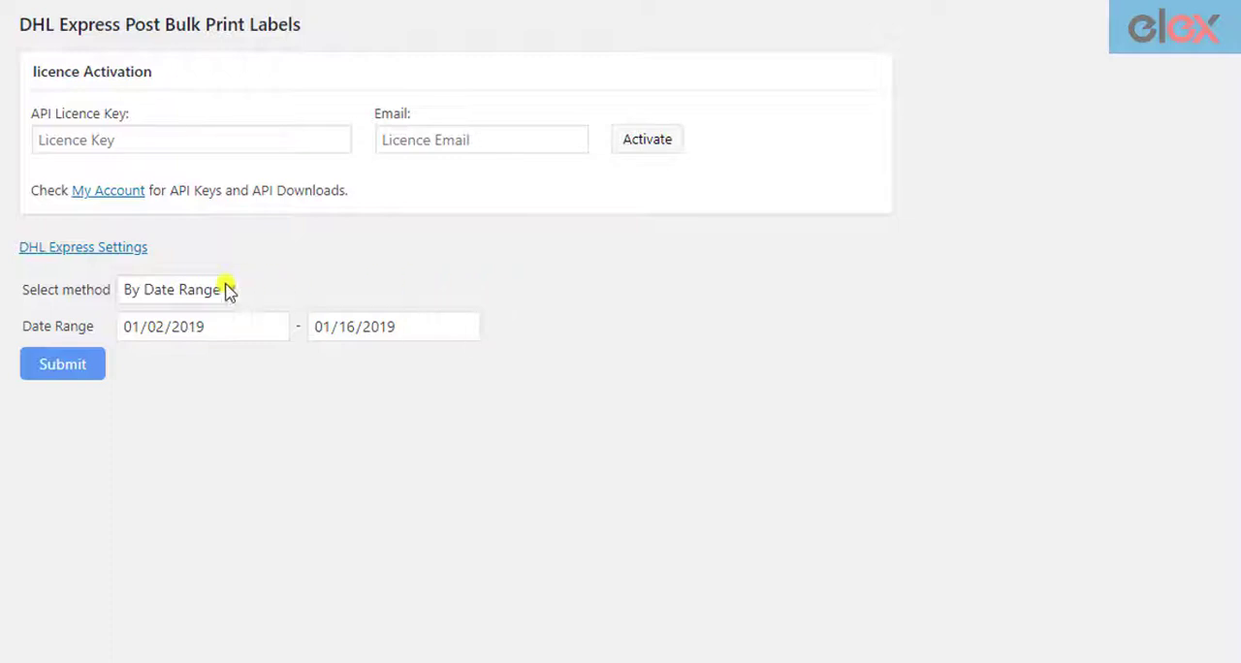
Select orders 496, 495 and 494 by ID and submit to generate the merged labels.
{"action": "left_click", "coordinate": [190, 289]}
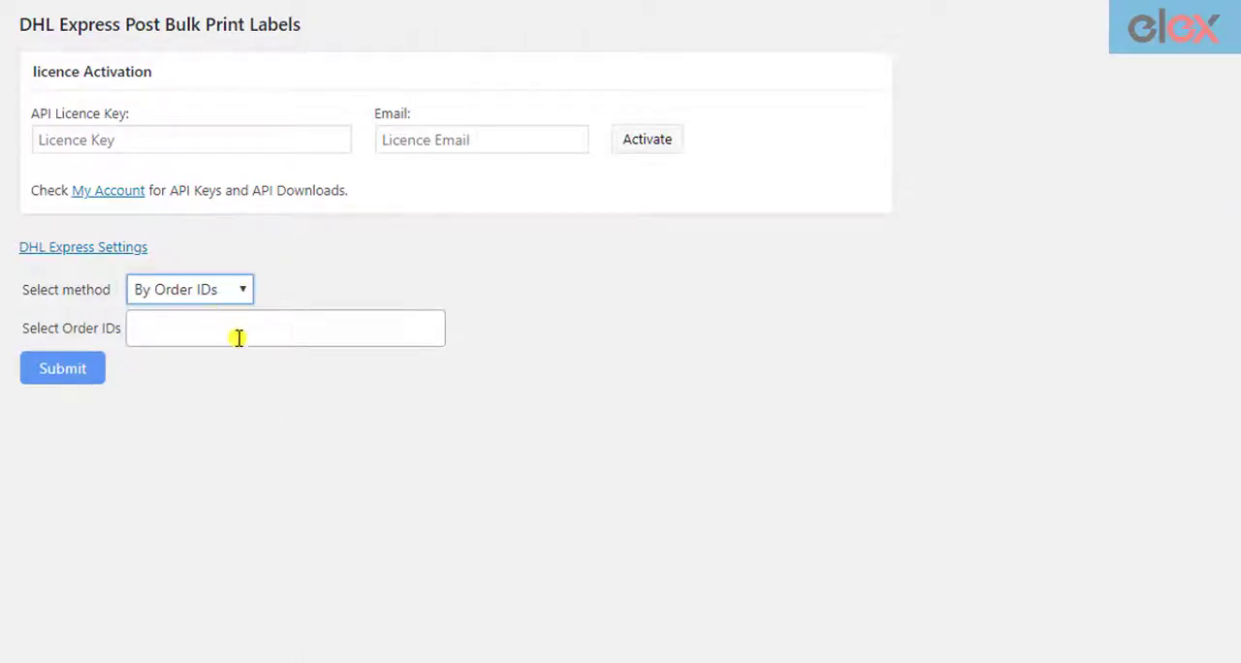
{"action": "type", "text": "496"}
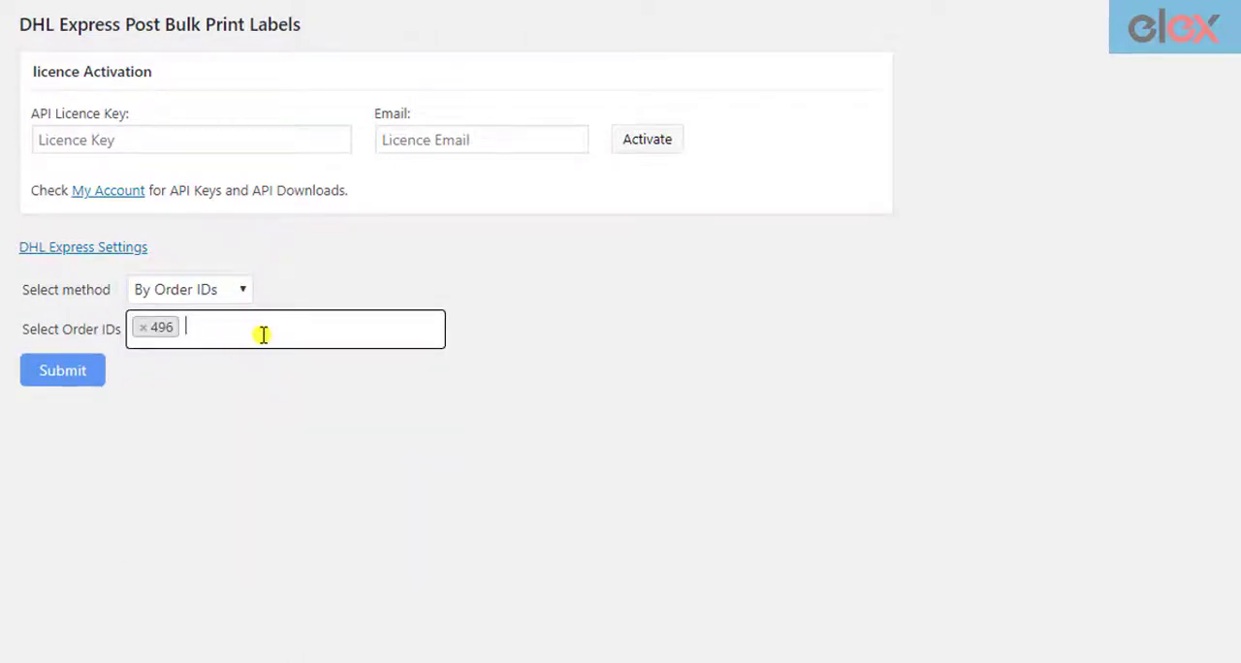
{"action": "left_click", "coordinate": [144, 403]}
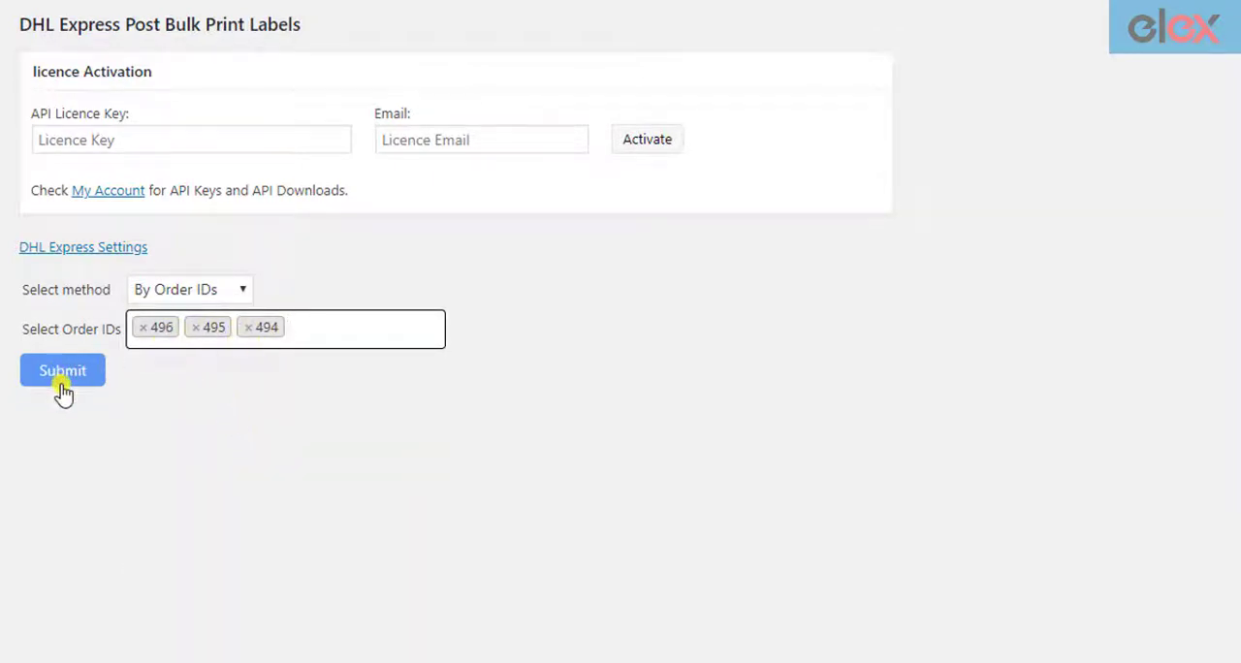
{"action": "left_click", "coordinate": [62, 370]}
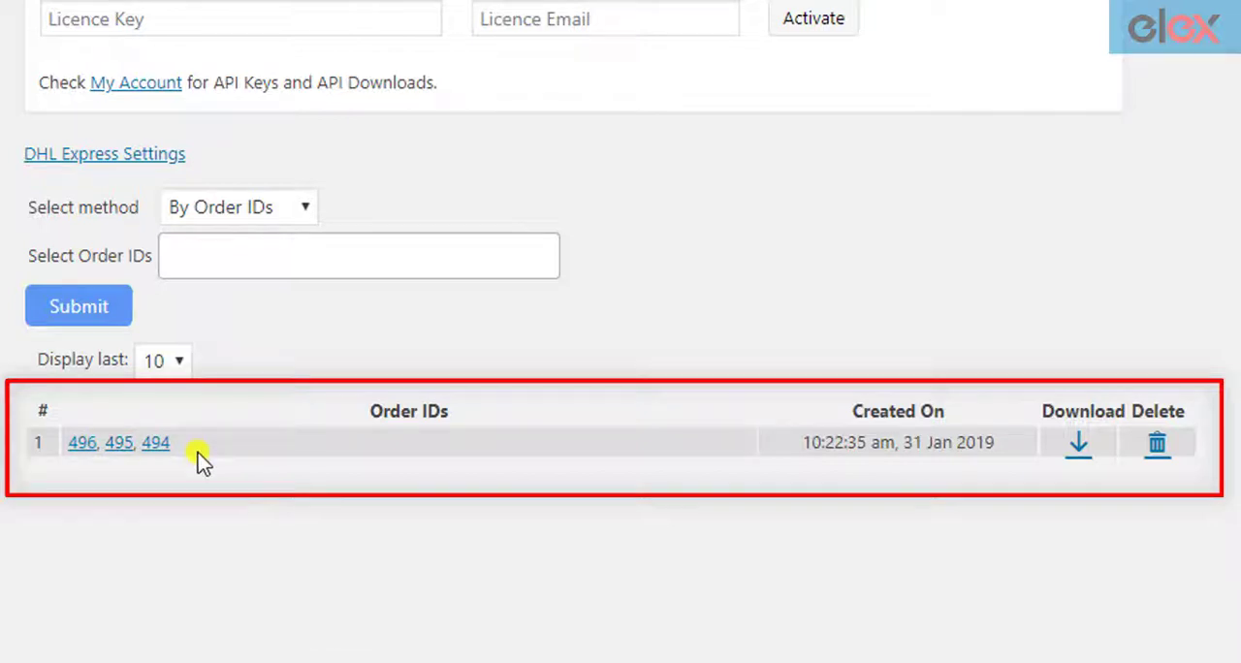
{"action": "mouse_move", "coordinate": [1158, 447]}
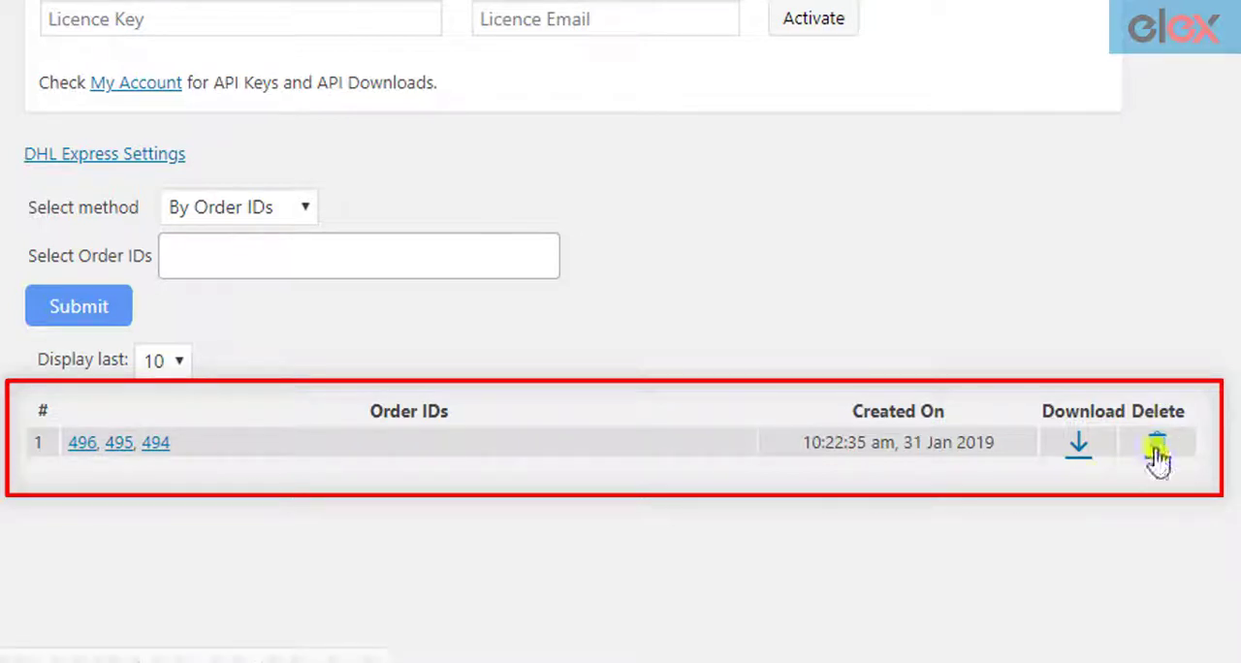
{"action": "mouse_move", "coordinate": [1083, 431]}
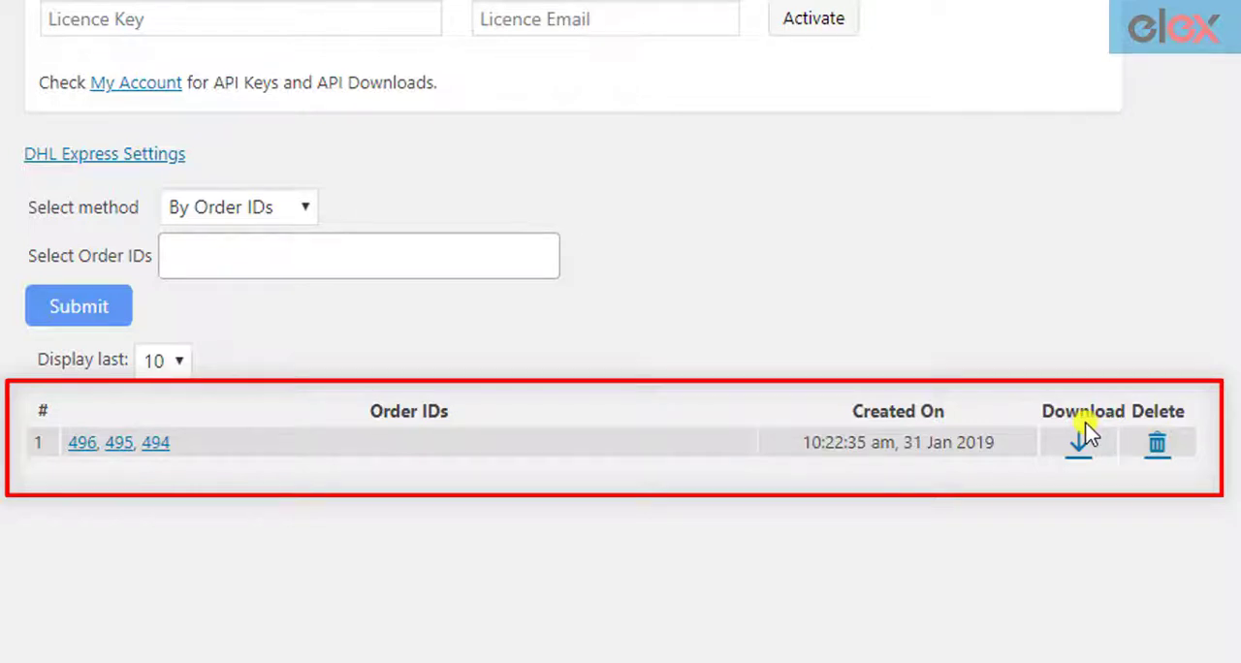
Download the merged labels PDF and scroll through the label pages for 496, 495 and 494.
{"action": "left_click", "coordinate": [1078, 442]}
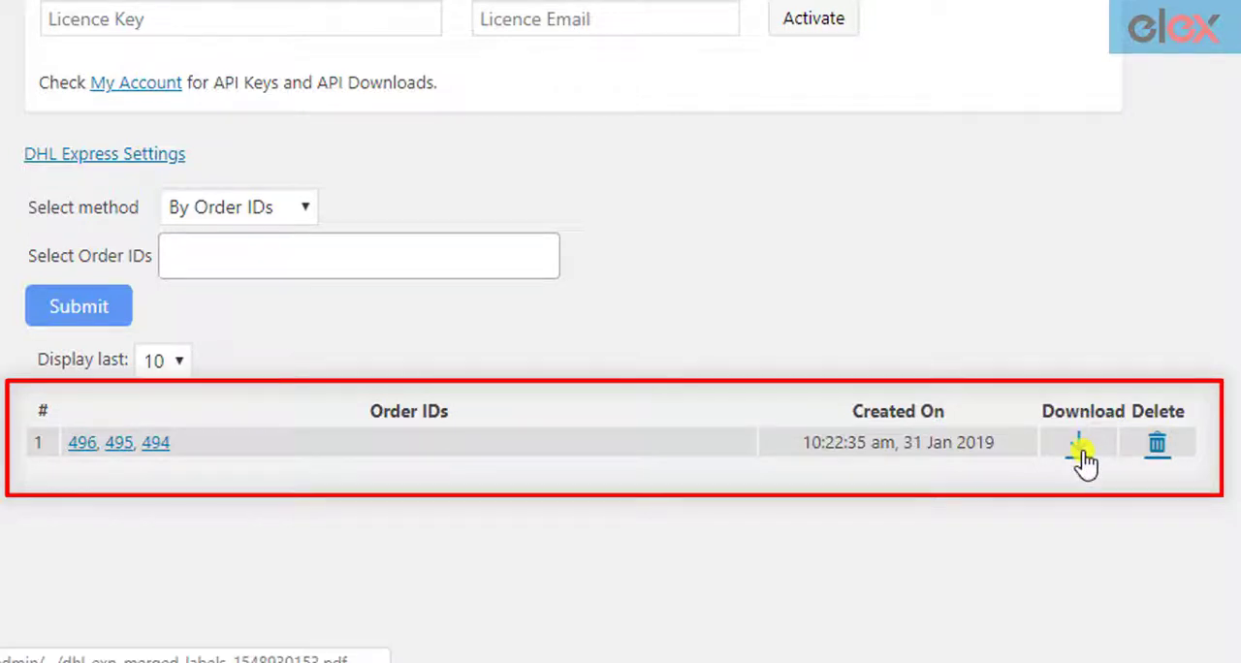
{"action": "left_click", "coordinate": [1078, 442]}
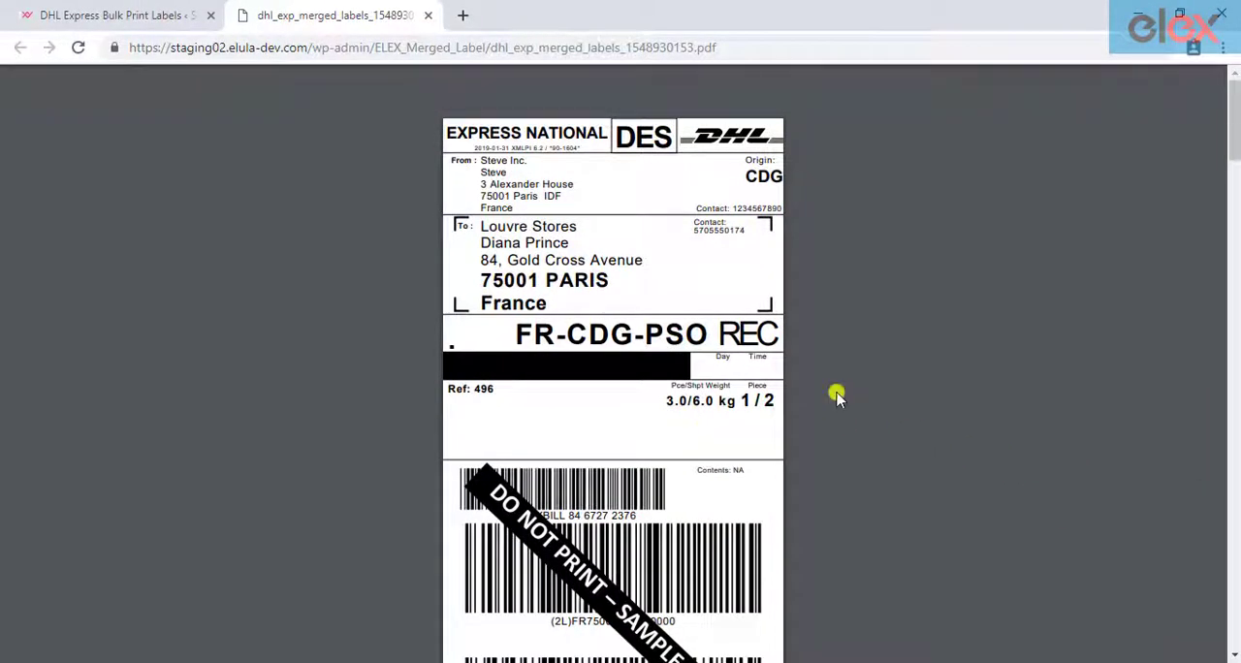
{"action": "scroll", "scroll_direction": "down", "scroll_amount": 3}
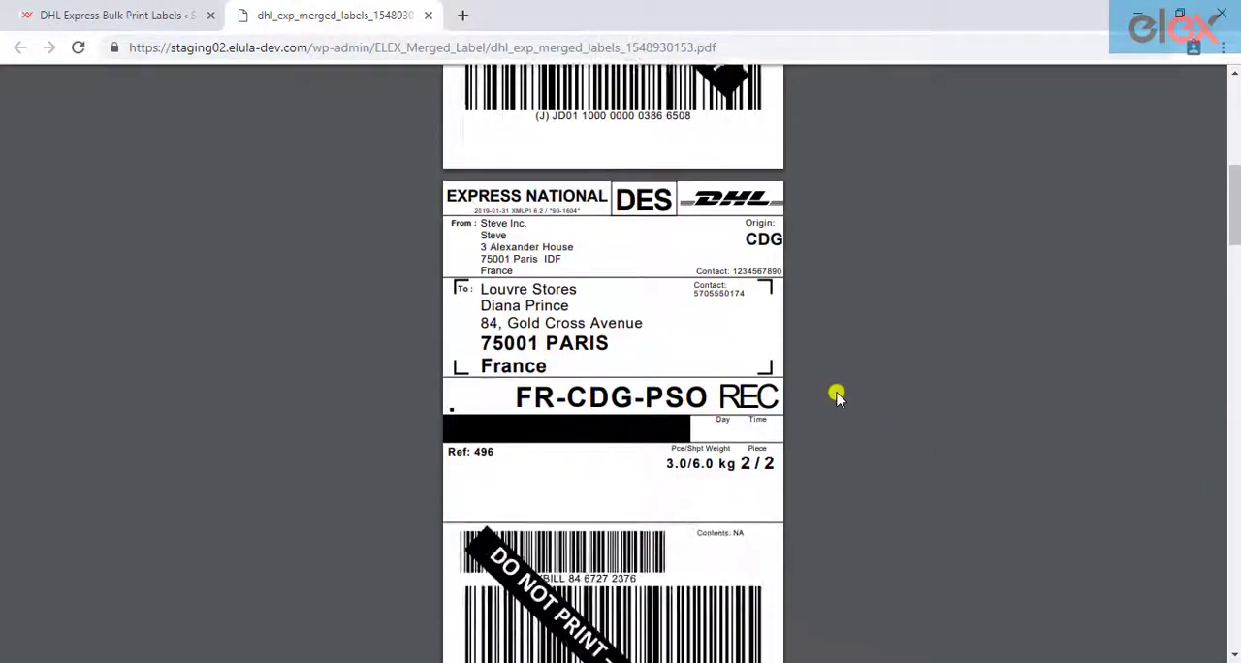
{"action": "scroll", "scroll_direction": "down", "scroll_amount": 3}
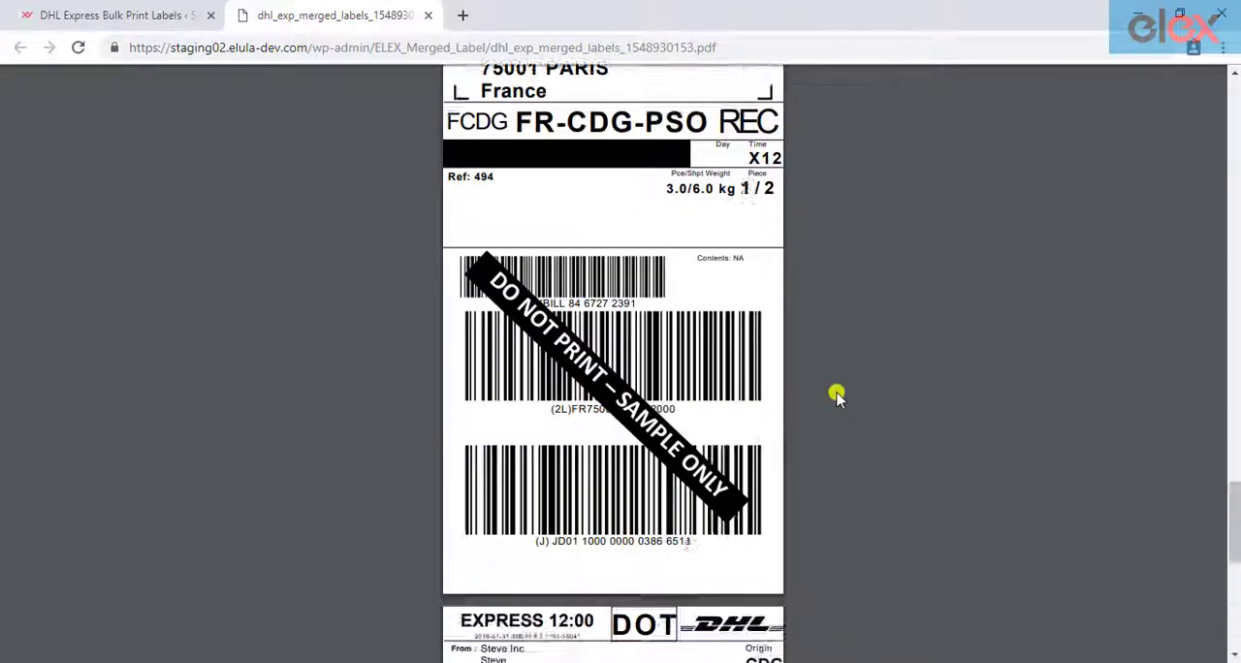
{"action": "scroll", "scroll_direction": "down", "scroll_amount": 3}
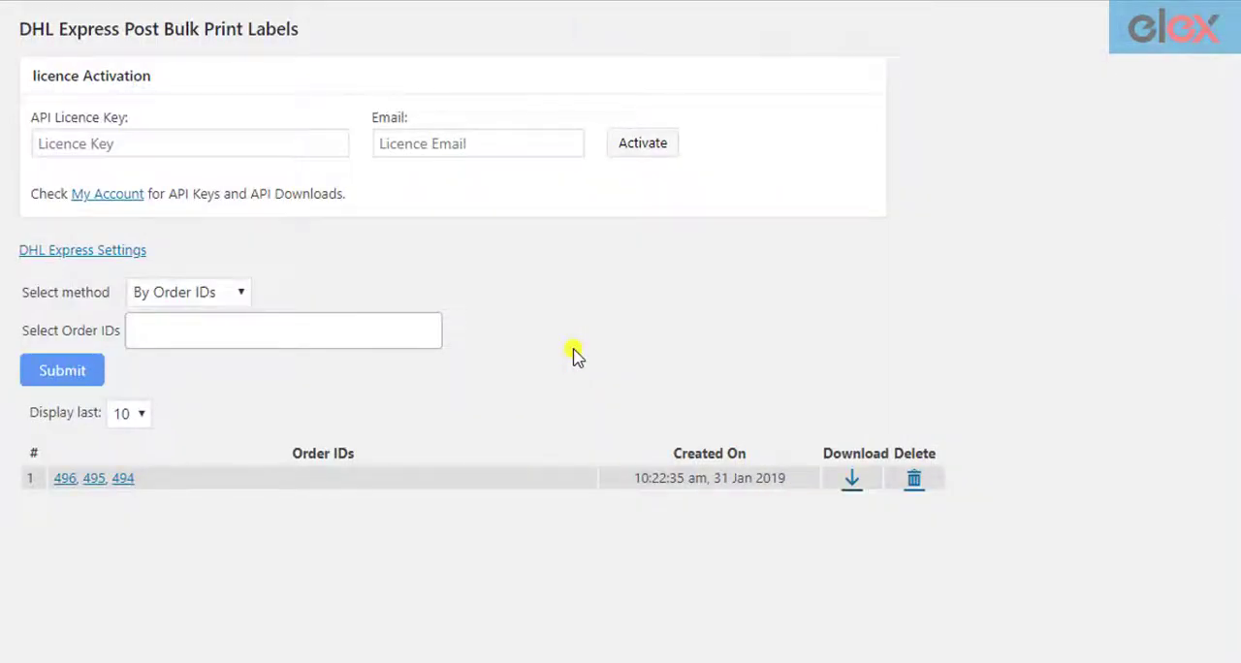
Select orders 496 through 491 by ID, then remove 491, leaving 496–492.
{"action": "left_click", "coordinate": [283, 330]}
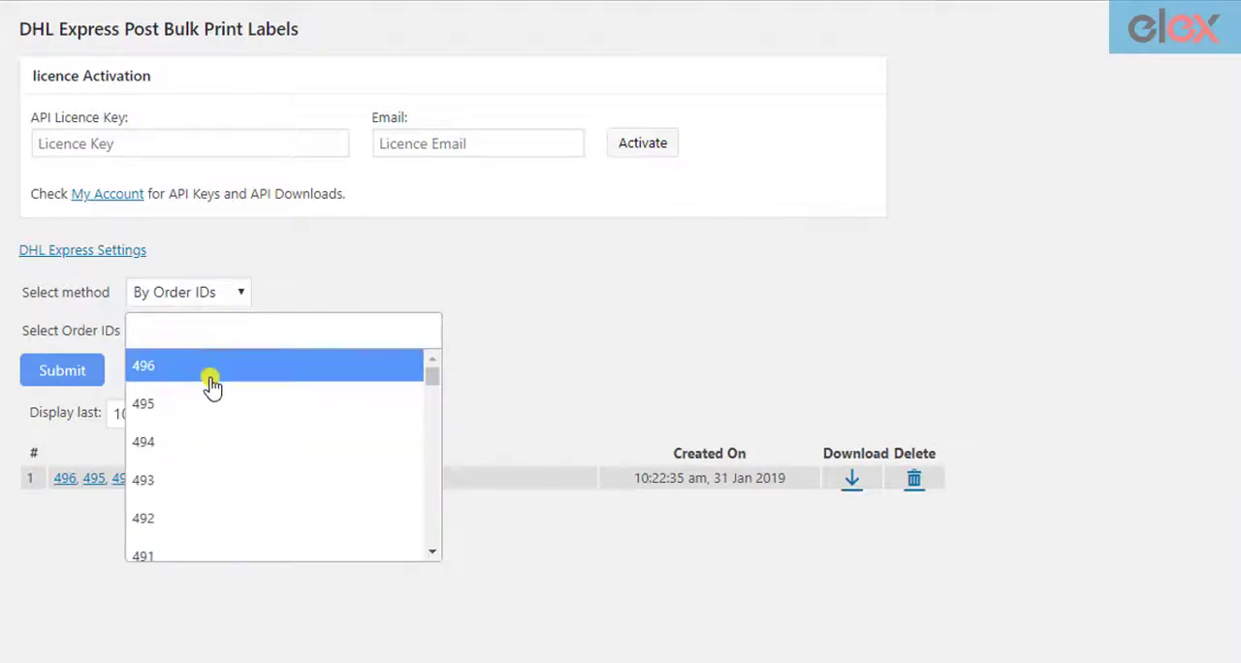
{"action": "left_click", "coordinate": [144, 404]}
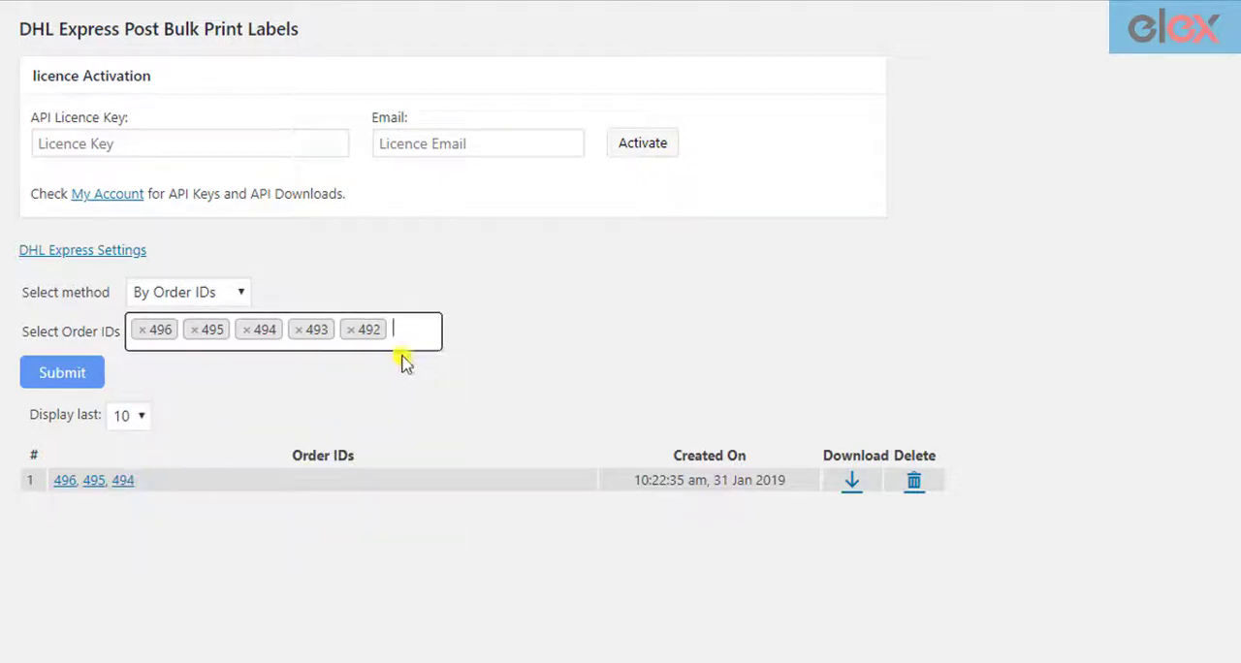
{"action": "type", "text": "491"}
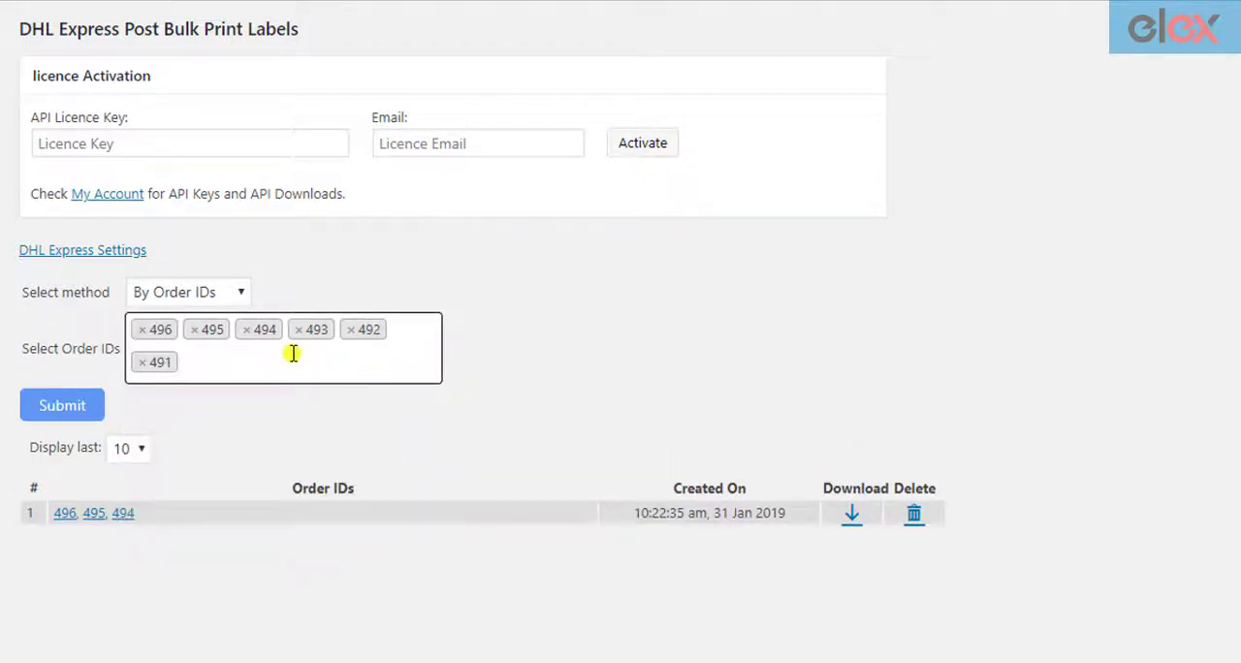
{"action": "left_click", "coordinate": [291, 353]}
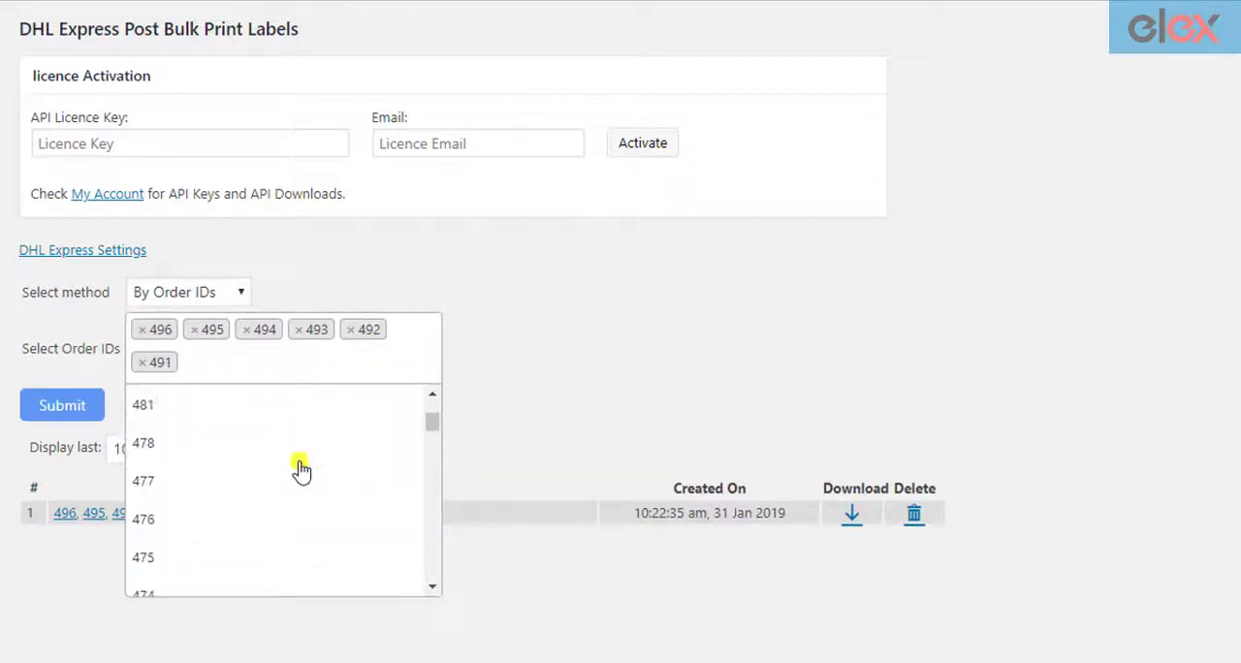
{"action": "scroll", "scroll_direction": "up", "scroll_amount": 3}
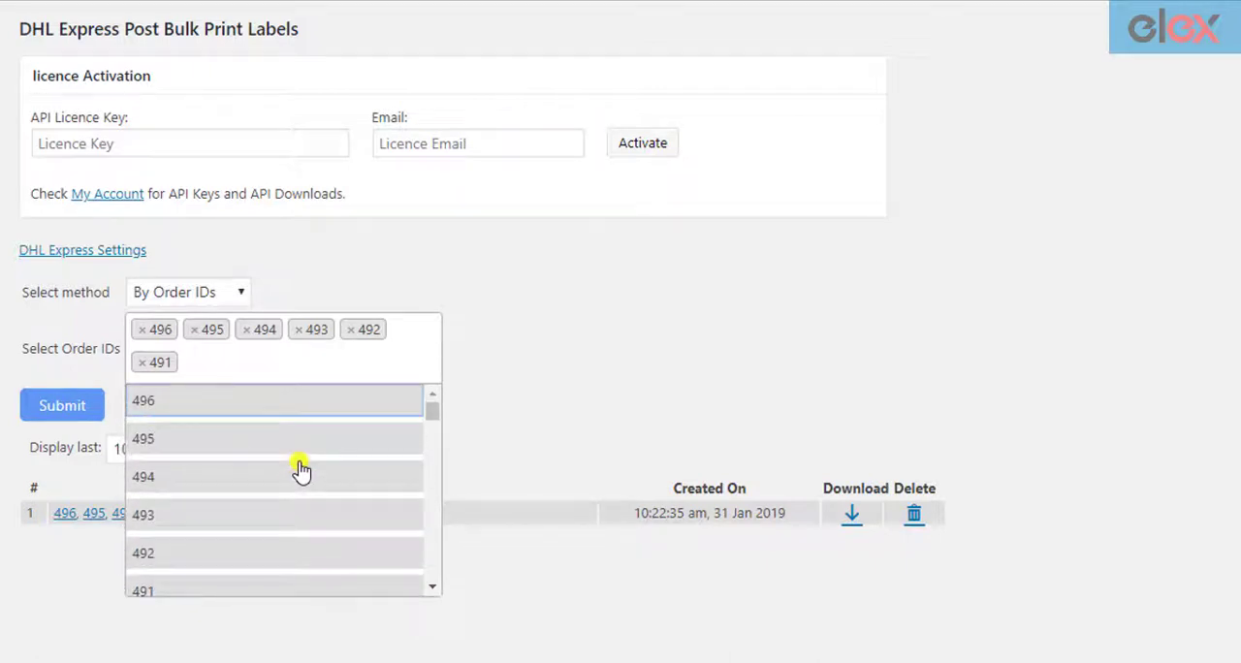
{"action": "left_click", "coordinate": [271, 477]}
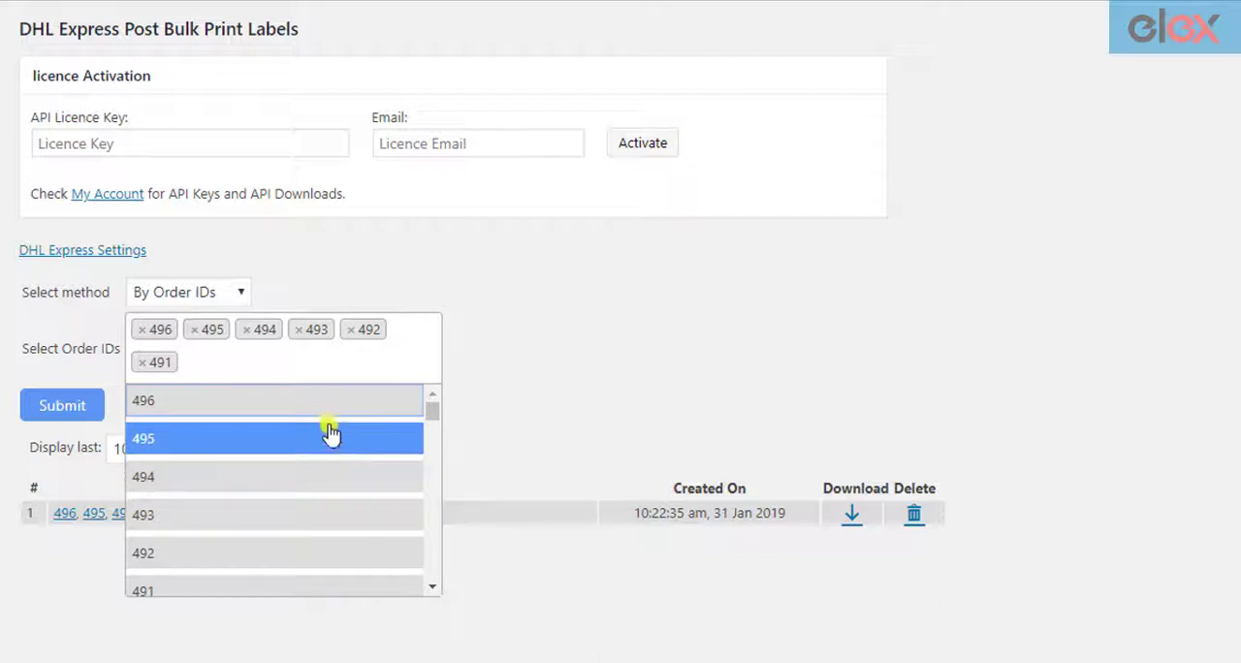
{"action": "left_click", "coordinate": [142, 361]}
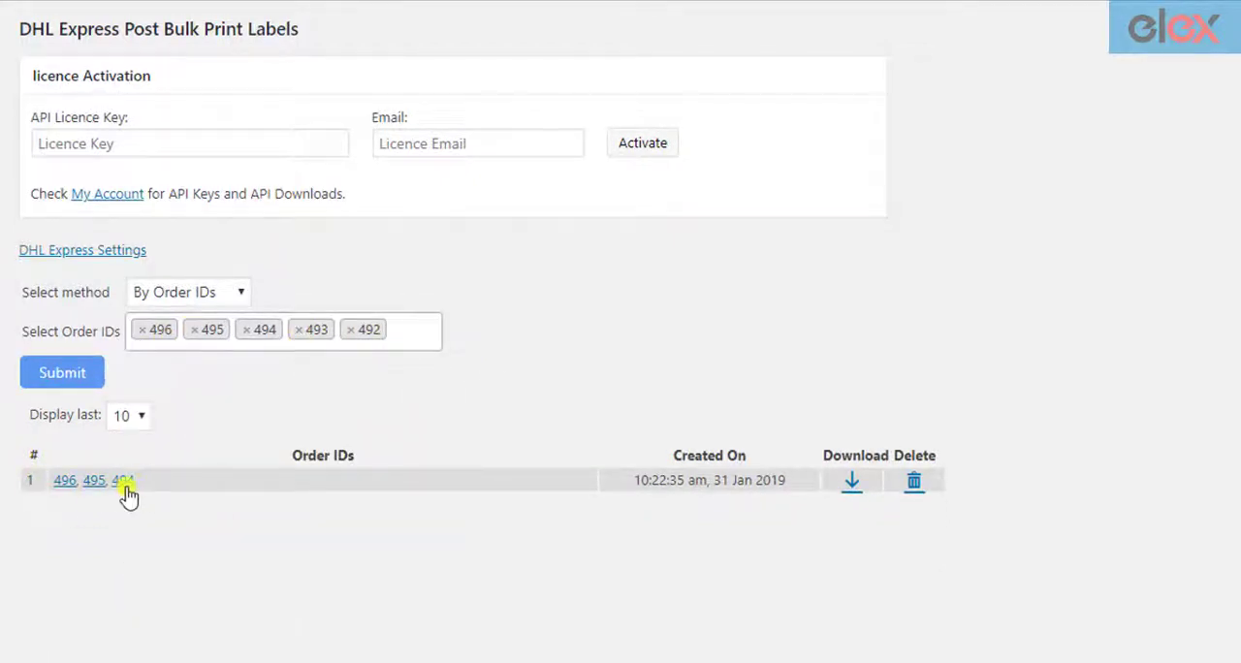
{"action": "mouse_move", "coordinate": [259, 376]}
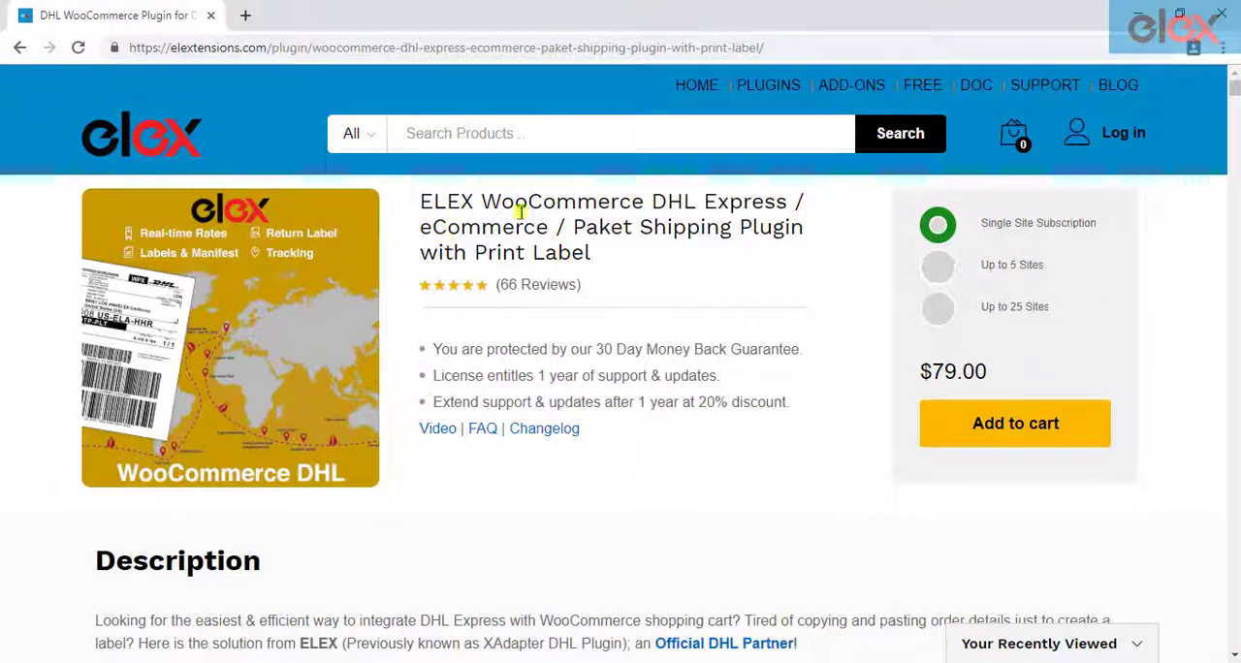
{"action": "mouse_move", "coordinate": [630, 256]}
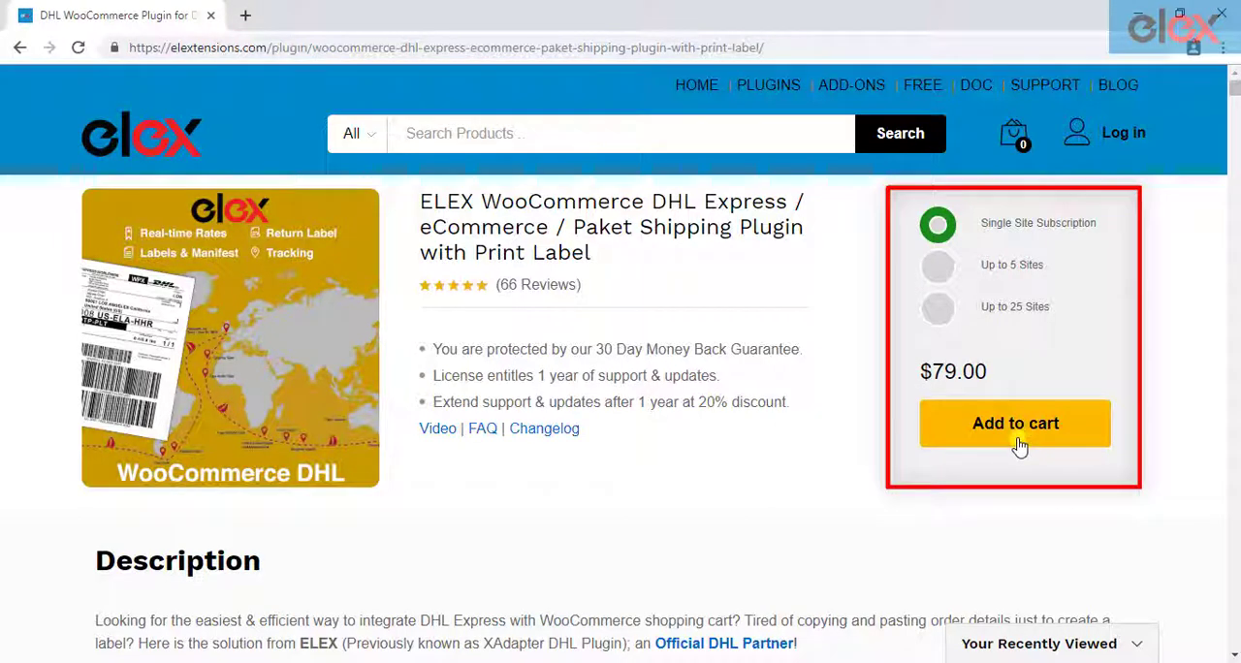
{"action": "mouse_move", "coordinate": [690, 275]}
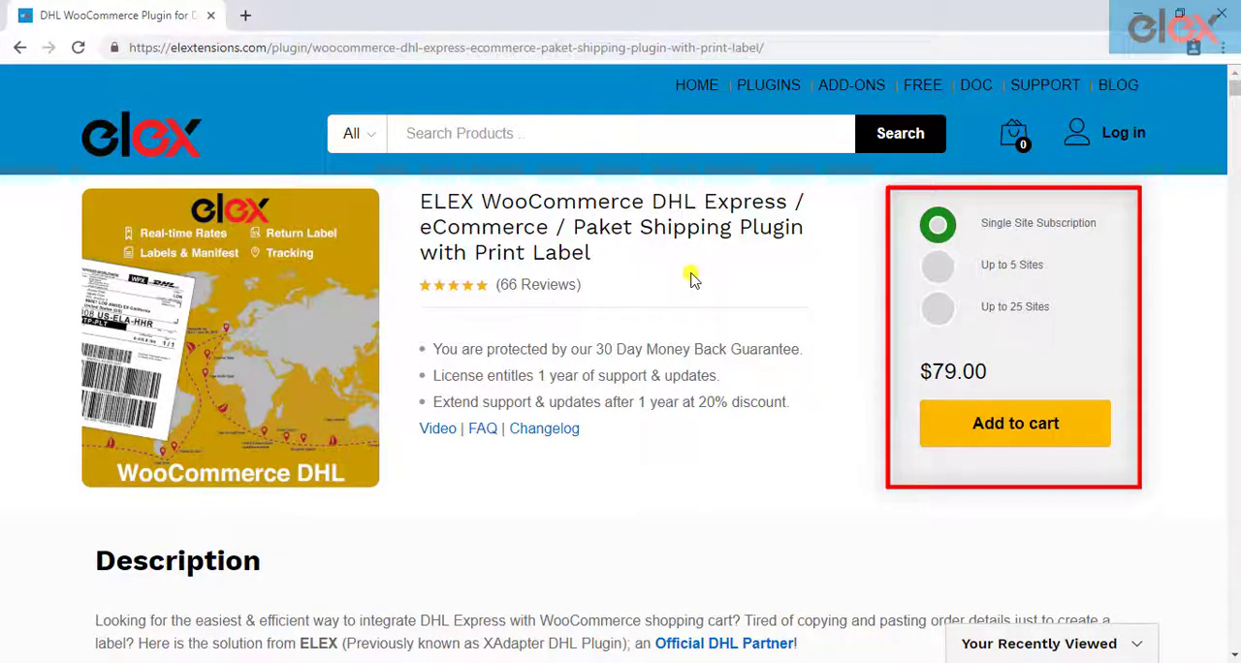
Scroll through the ELEX DHL Express plugin product page's $79 pricing and description.
{"action": "scroll", "scroll_direction": "down", "scroll_amount": 3}
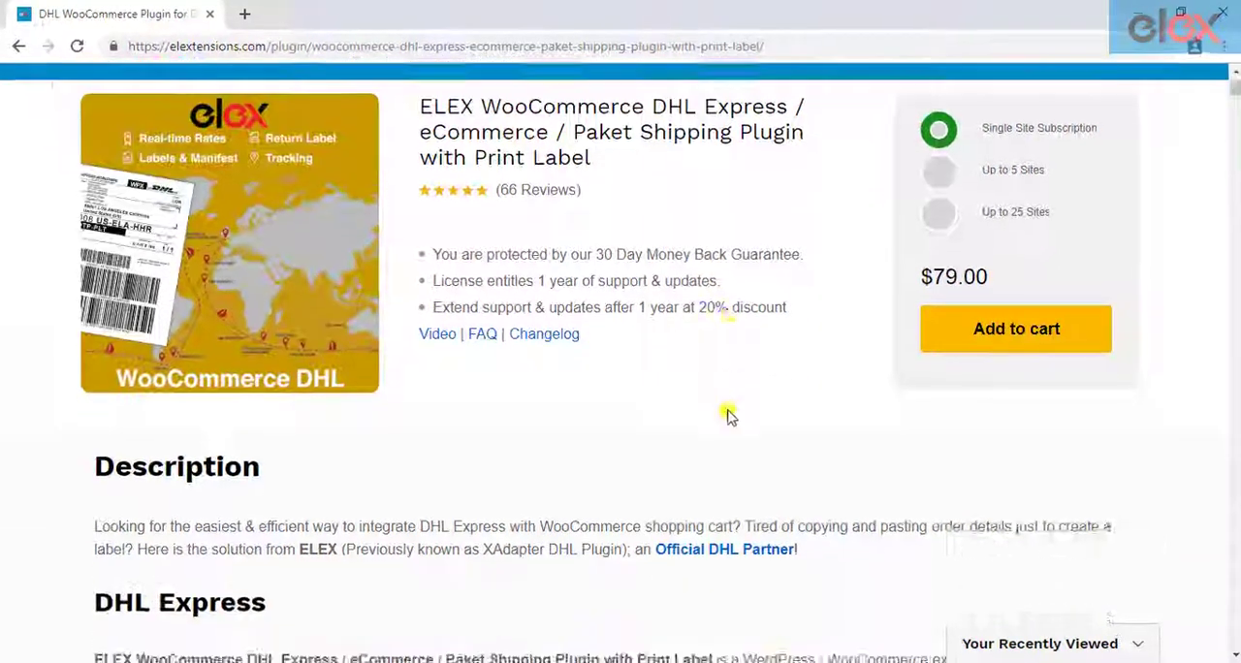
{"action": "scroll", "scroll_direction": "down", "scroll_amount": 3}
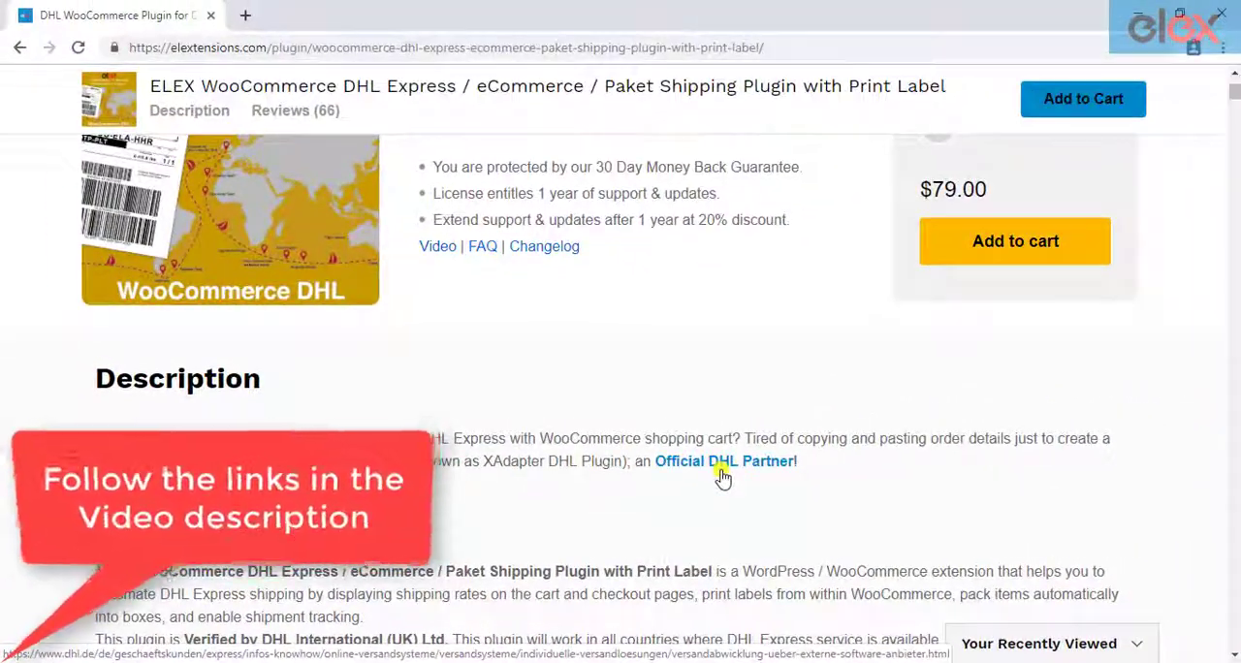
{"action": "scroll", "scroll_direction": "up", "scroll_amount": 3}
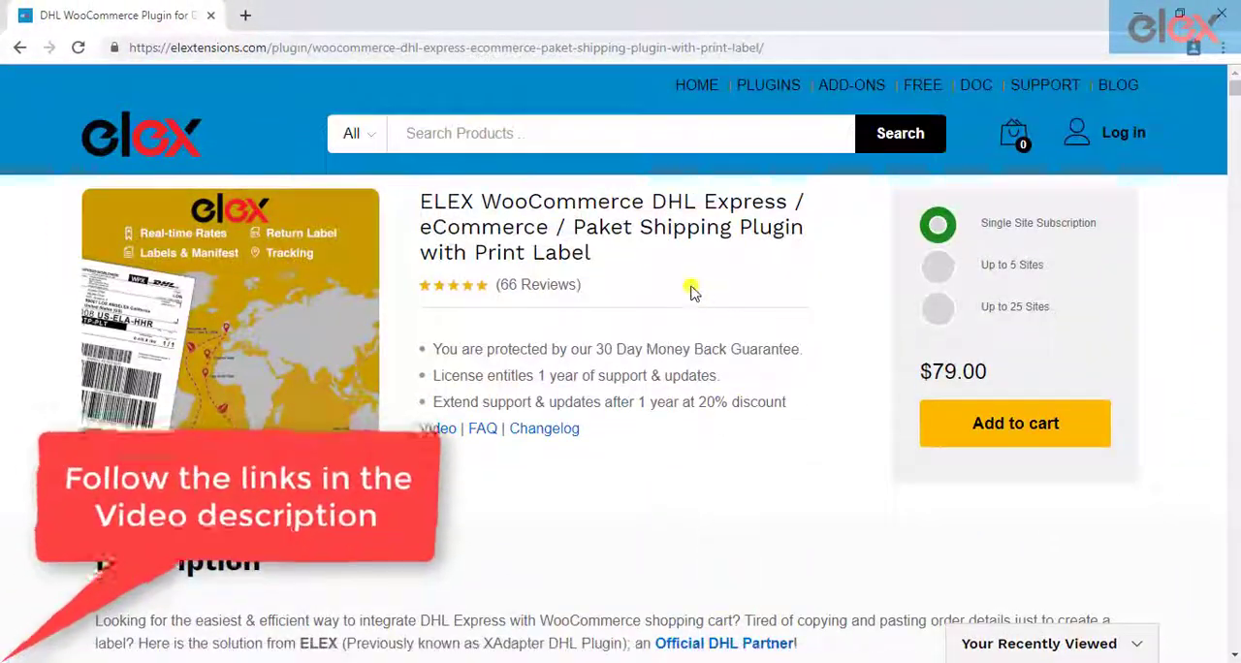